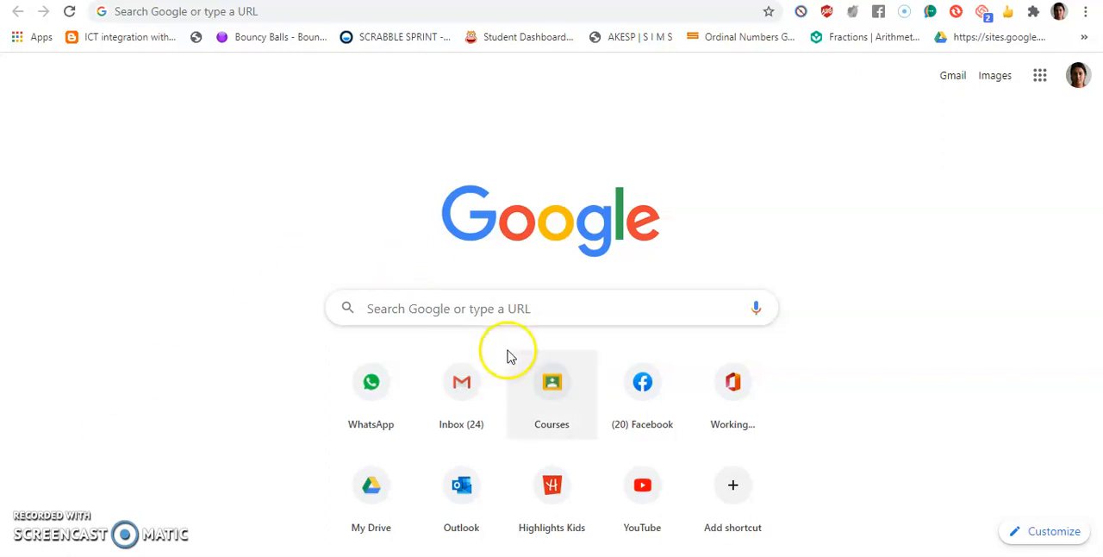
{"action": "mouse_move", "coordinate": [886, 107]}
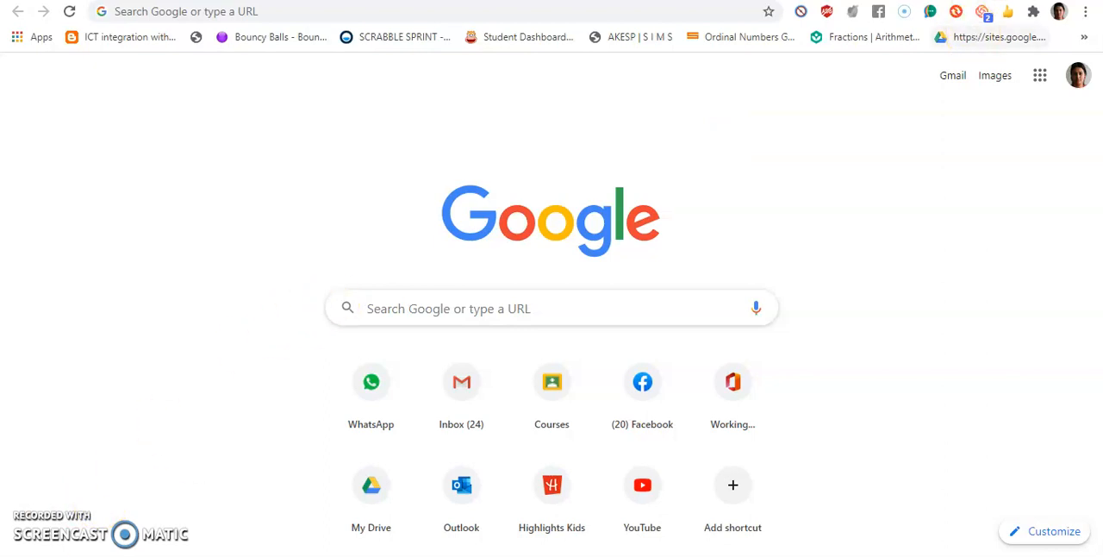
{"action": "mouse_move", "coordinate": [1058, 11]}
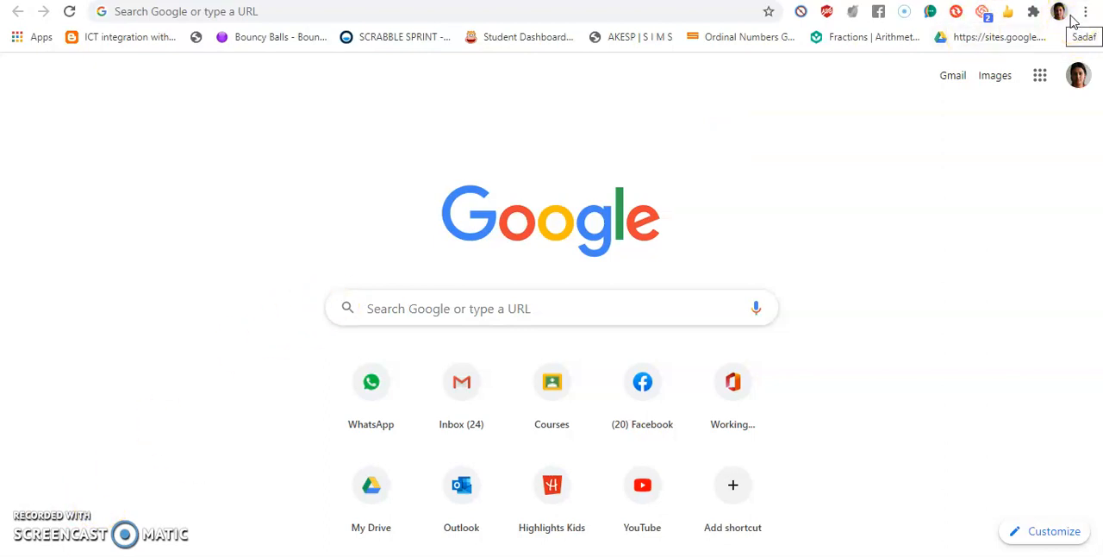
{"action": "mouse_move", "coordinate": [1015, 83]}
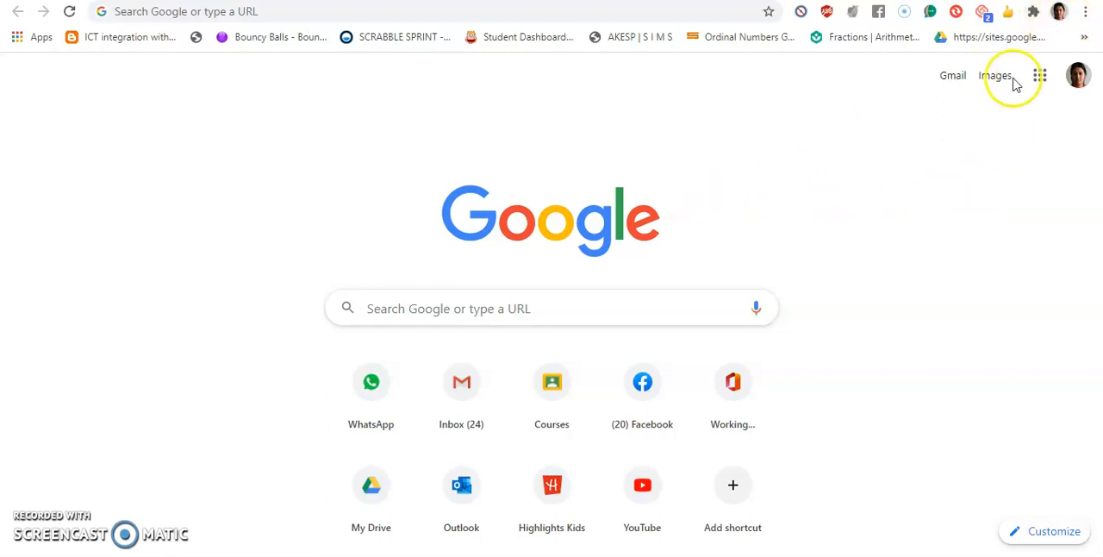
{"action": "mouse_move", "coordinate": [1065, 17]}
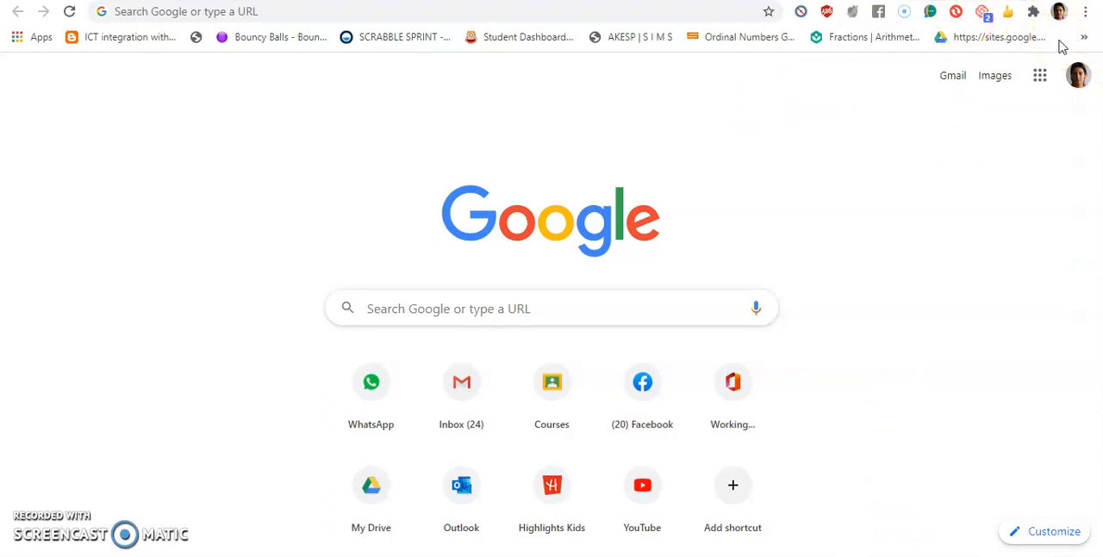
{"action": "mouse_move", "coordinate": [1086, 10]}
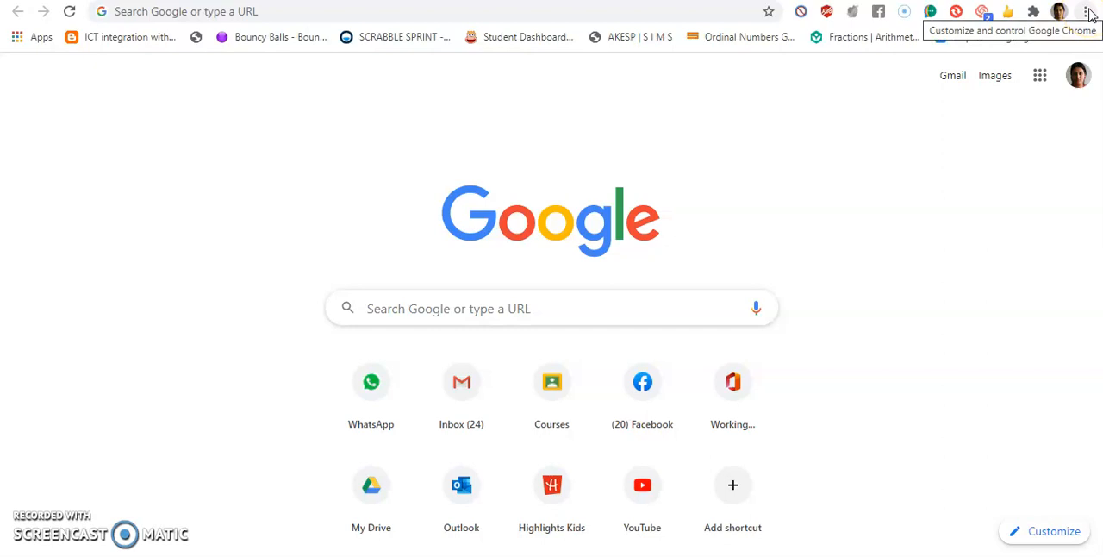
Open a new incognito window from Chrome's main menu.
{"action": "left_click", "coordinate": [1088, 11]}
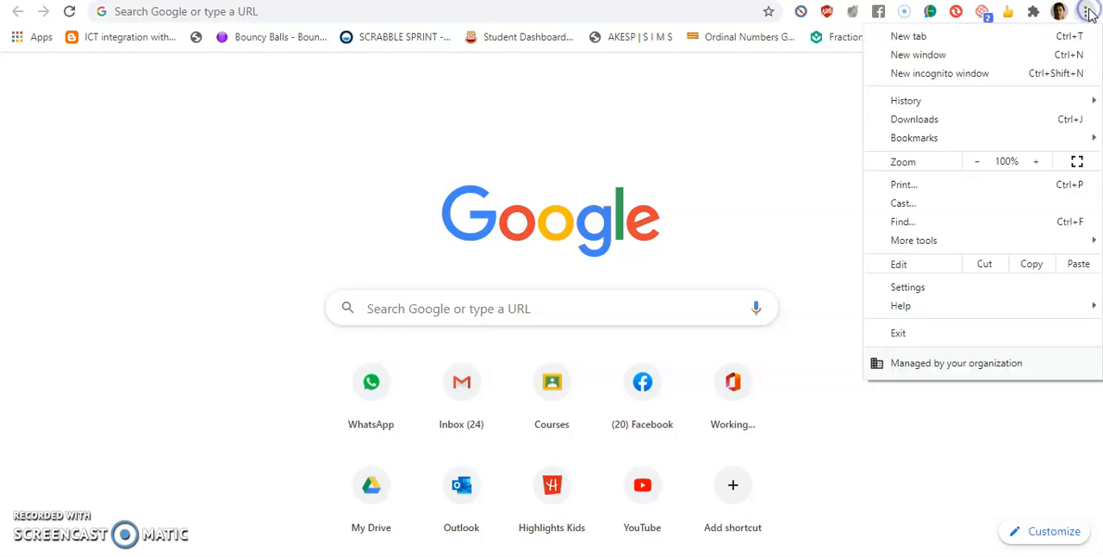
{"action": "mouse_move", "coordinate": [940, 72]}
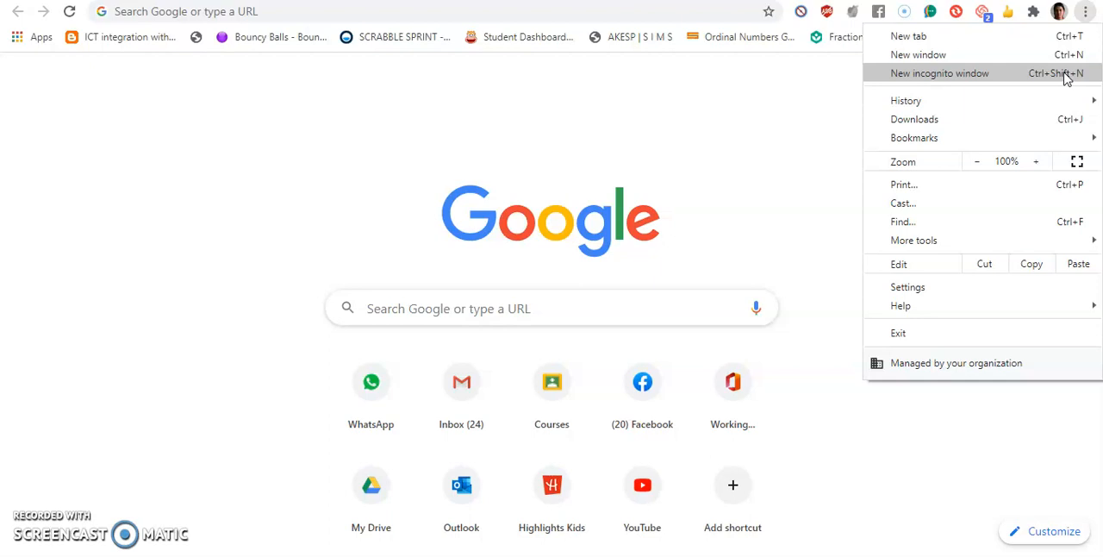
{"action": "left_click", "coordinate": [939, 72]}
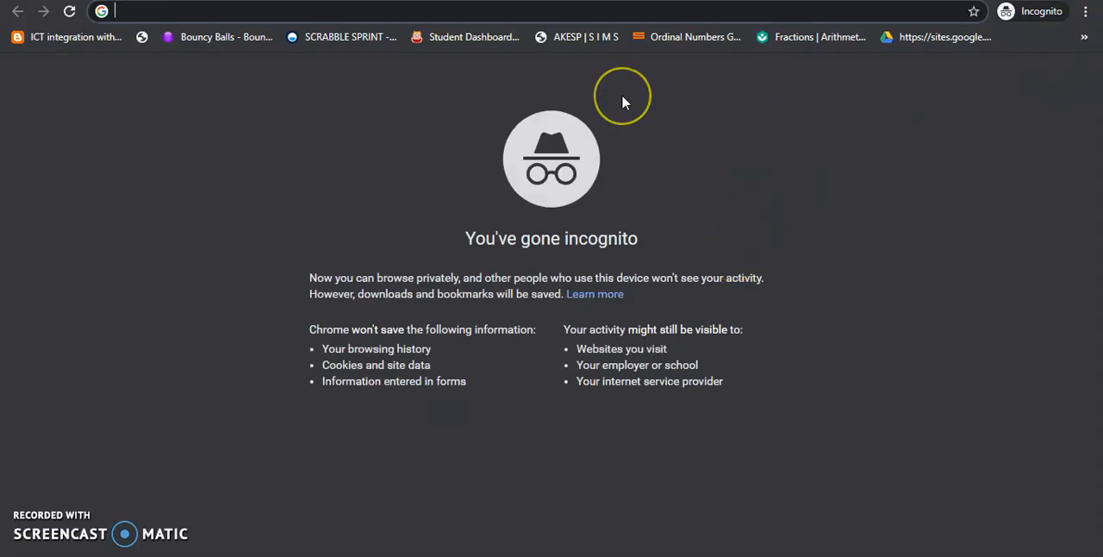
Go to gmail.com and sign in with the class account's email and password.
{"action": "type", "text": "gmail.com"}
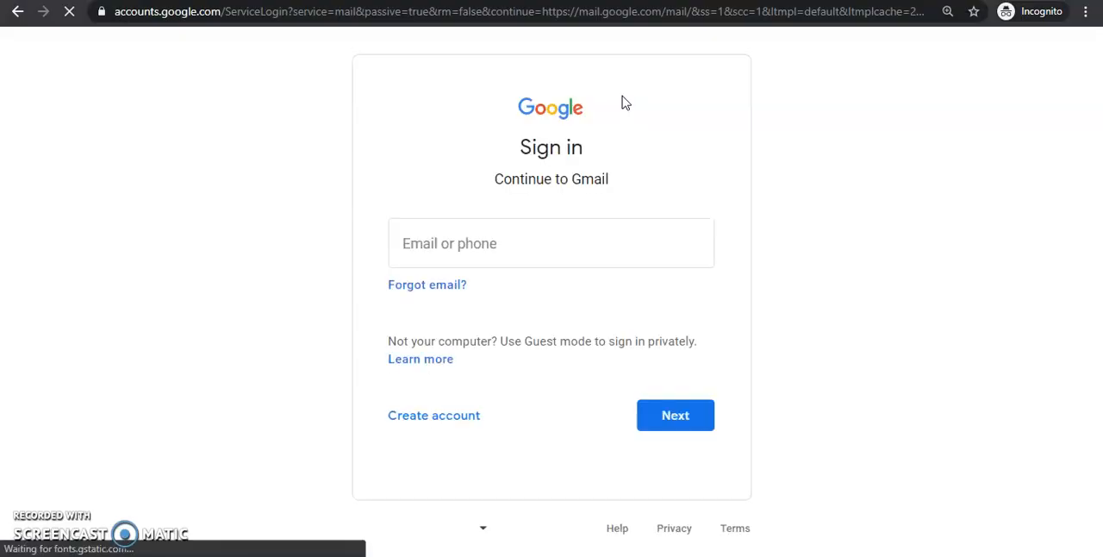
{"action": "left_click", "coordinate": [552, 241]}
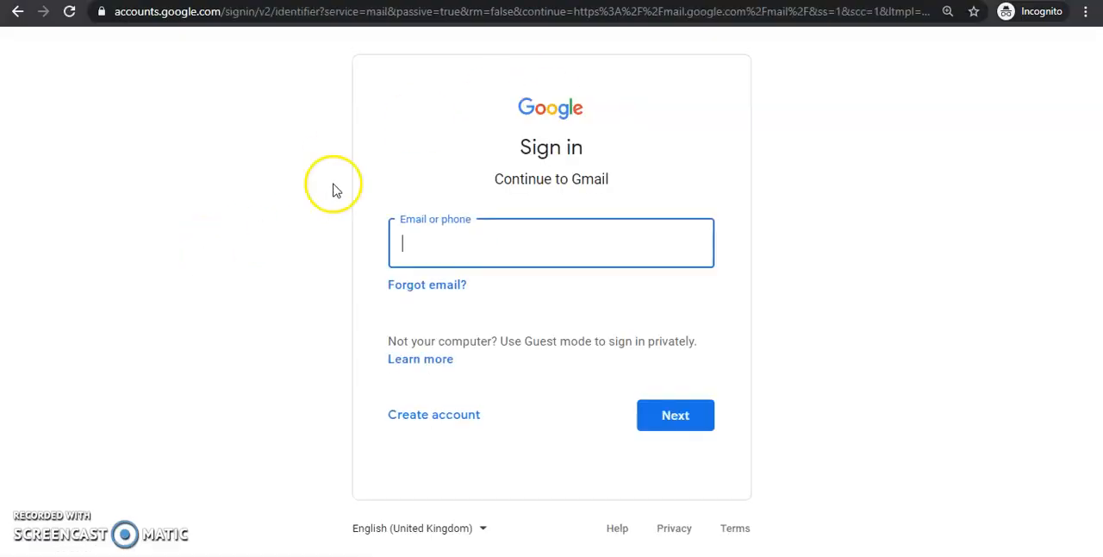
{"action": "mouse_move", "coordinate": [558, 210]}
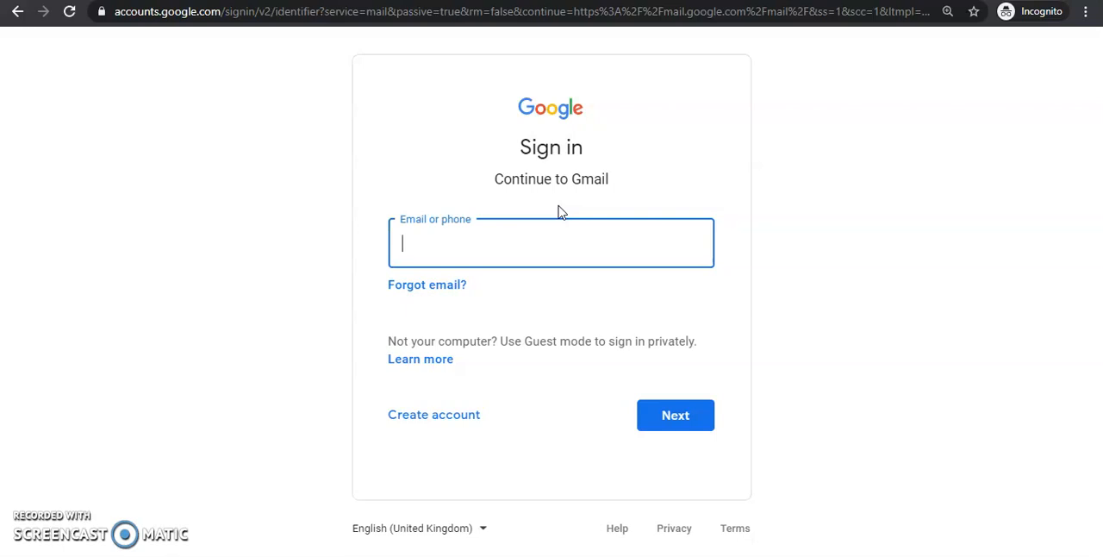
{"action": "mouse_move", "coordinate": [265, 274]}
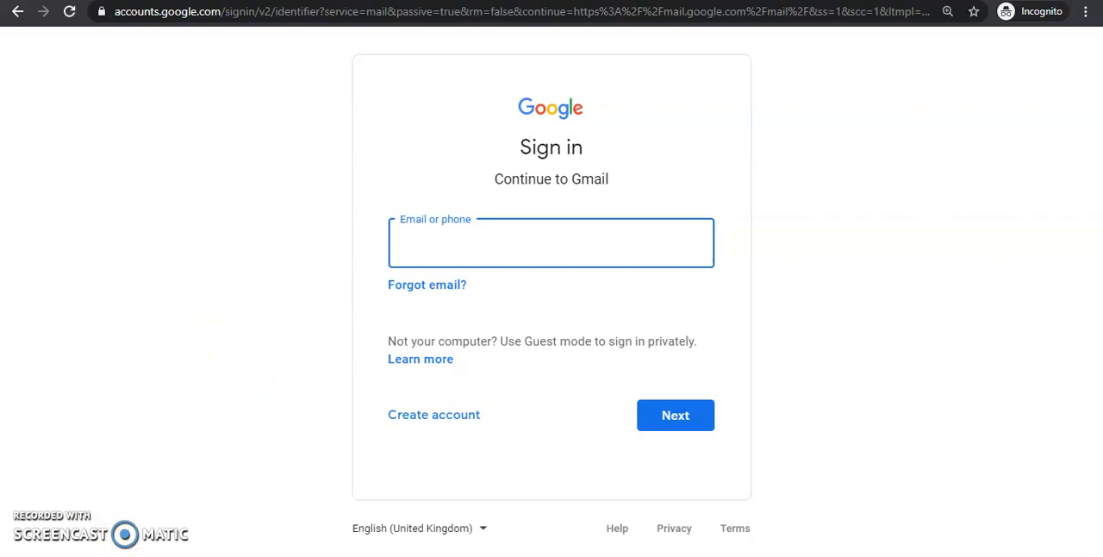
{"action": "left_click", "coordinate": [675, 416]}
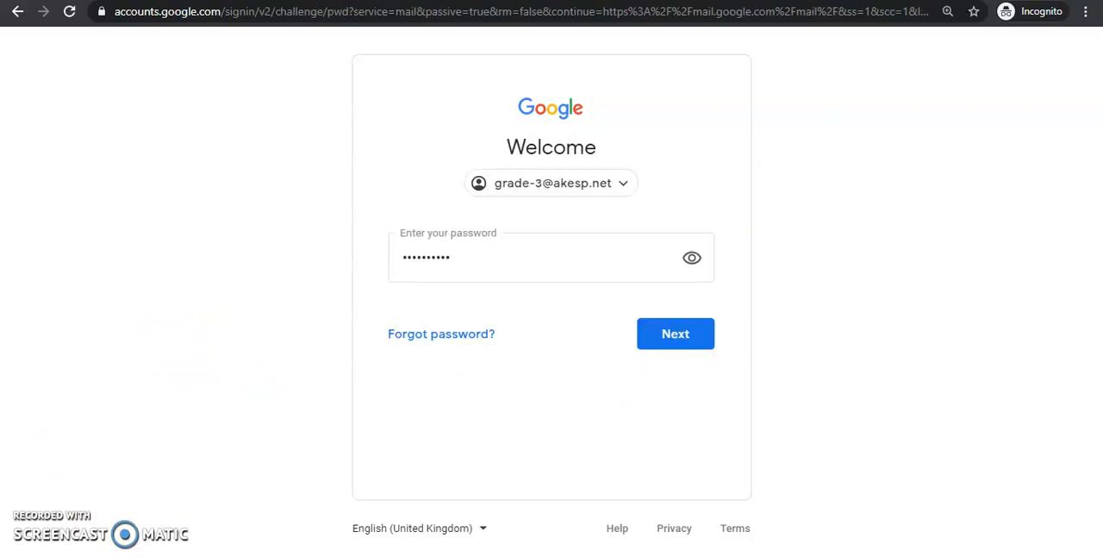
{"action": "mouse_move", "coordinate": [512, 203]}
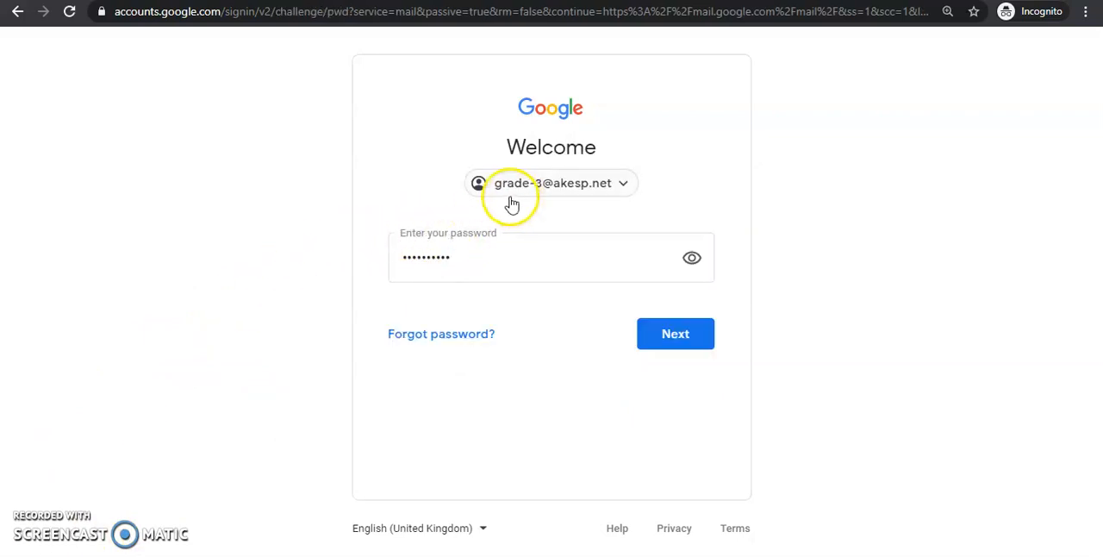
{"action": "mouse_move", "coordinate": [535, 200]}
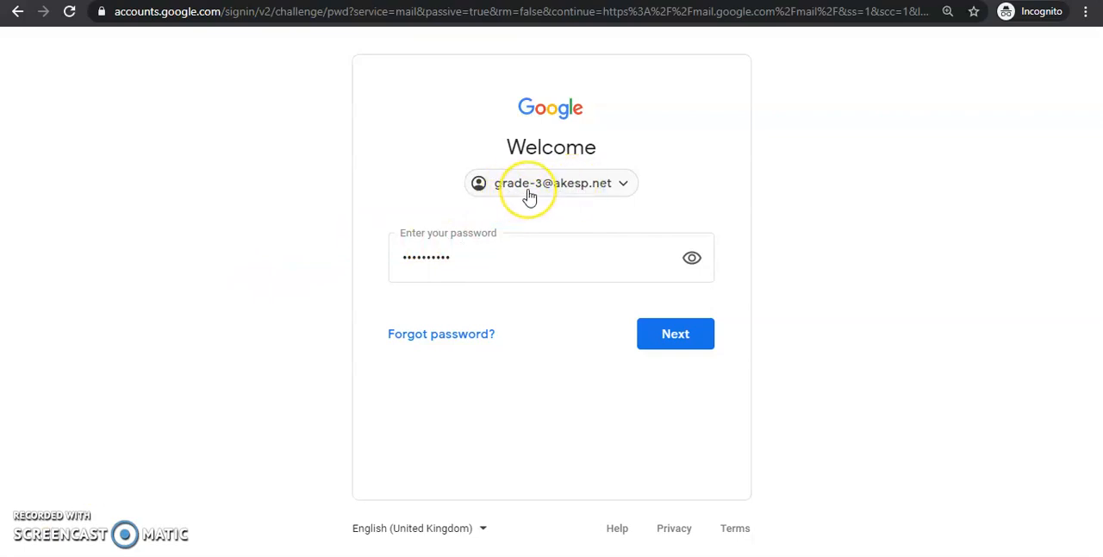
{"action": "mouse_move", "coordinate": [490, 265]}
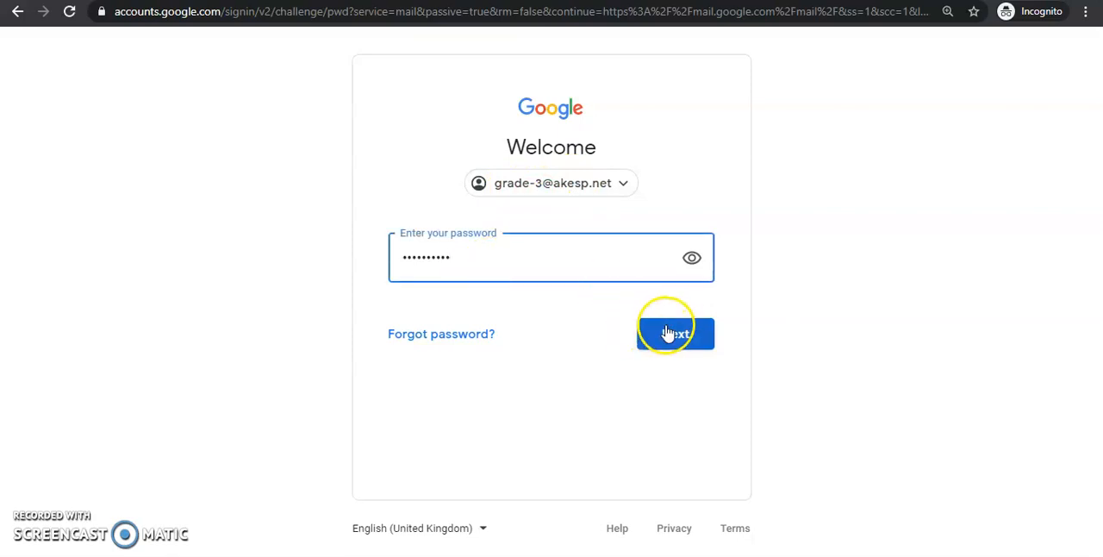
{"action": "left_click", "coordinate": [676, 334]}
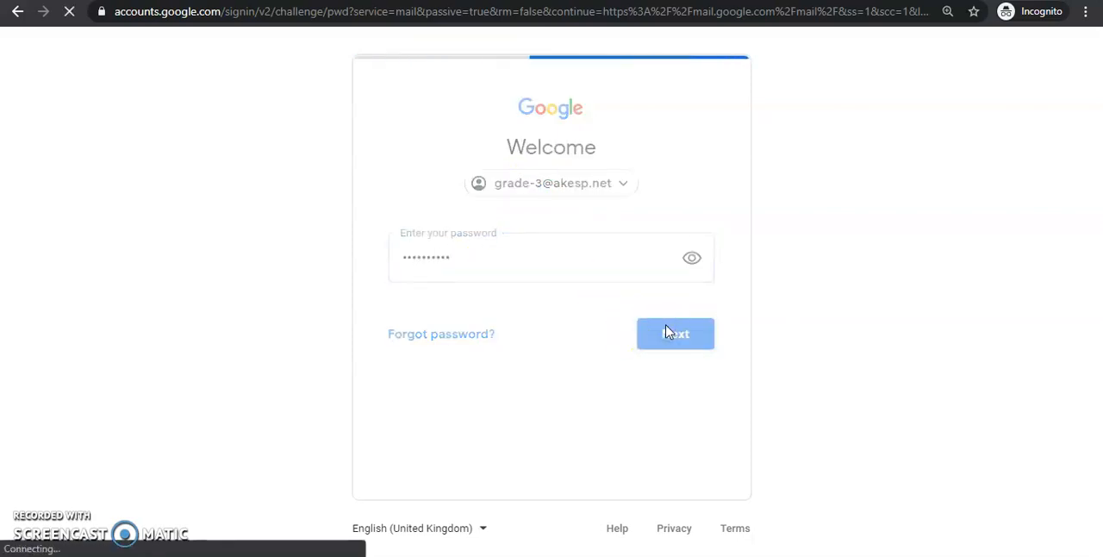
Open the Grade-3 Live Classes invitation in the inbox and scroll to its Meet joining link.
{"action": "left_click", "coordinate": [676, 334]}
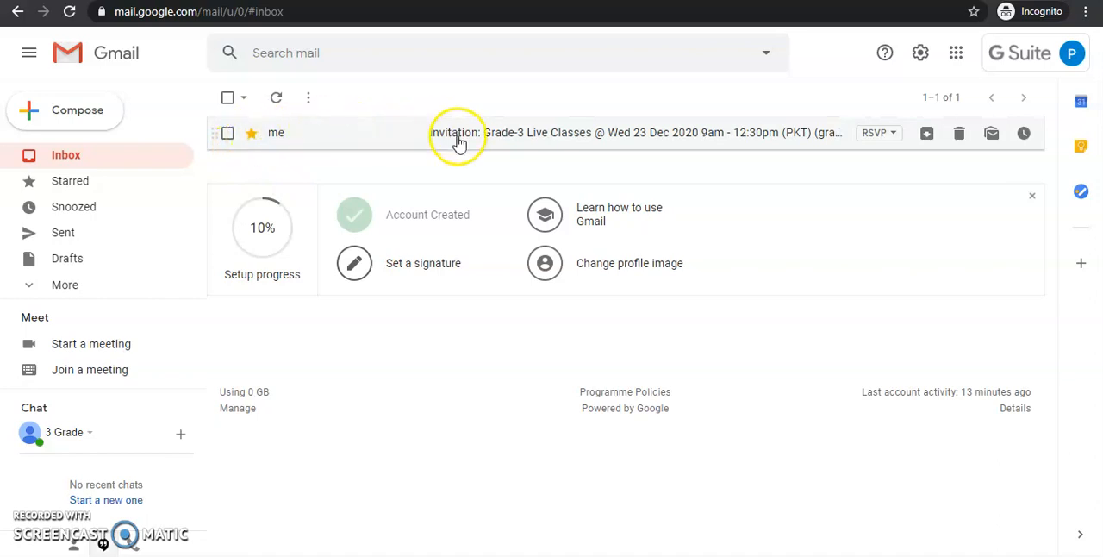
{"action": "mouse_move", "coordinate": [518, 145]}
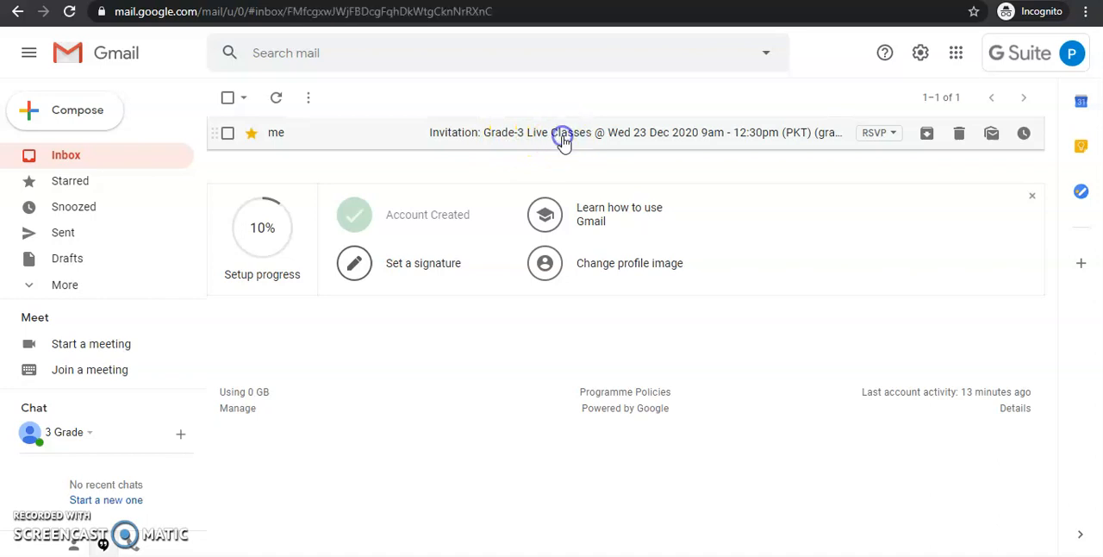
{"action": "left_click", "coordinate": [560, 131]}
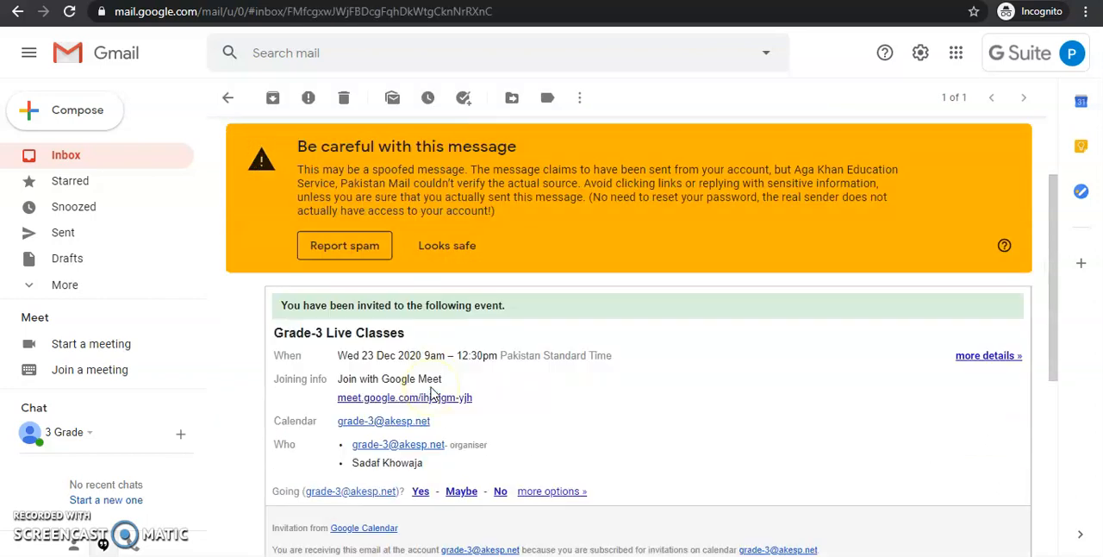
{"action": "scroll", "scroll_direction": "down", "scroll_amount": 3}
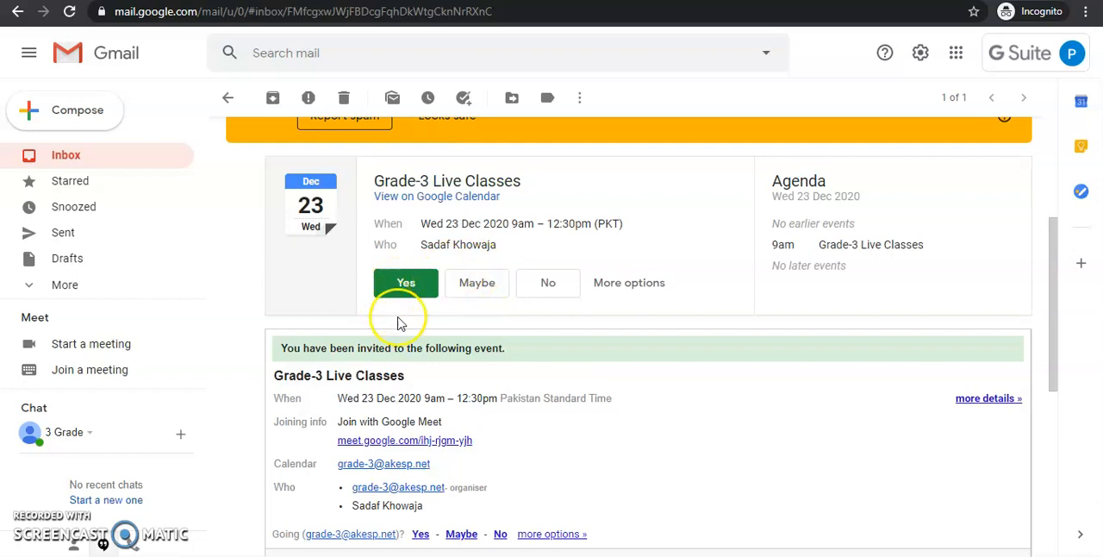
{"action": "scroll", "scroll_direction": "down", "scroll_amount": 3}
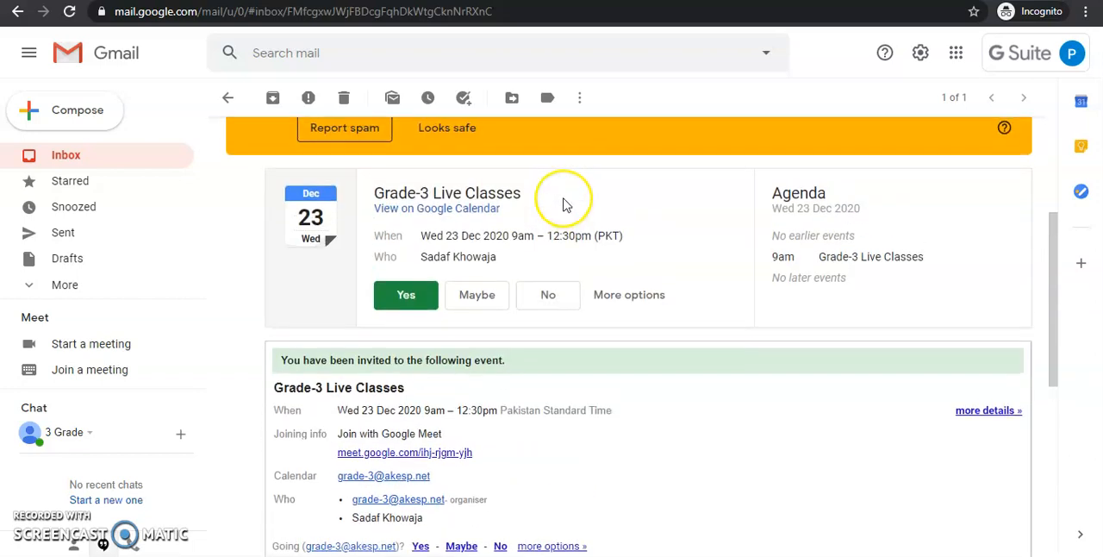
{"action": "scroll", "scroll_direction": "down", "scroll_amount": 3}
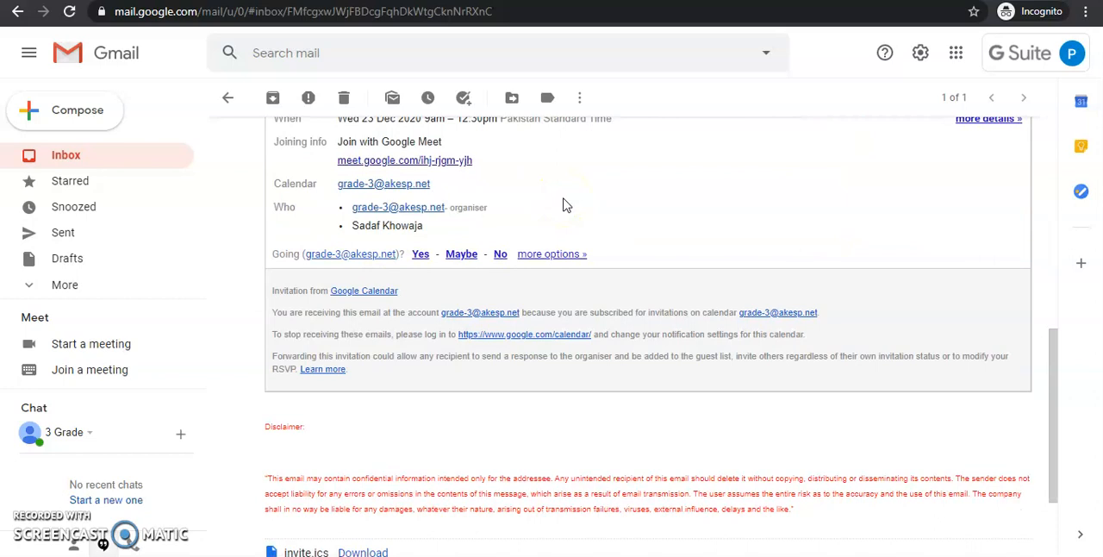
{"action": "mouse_move", "coordinate": [440, 164]}
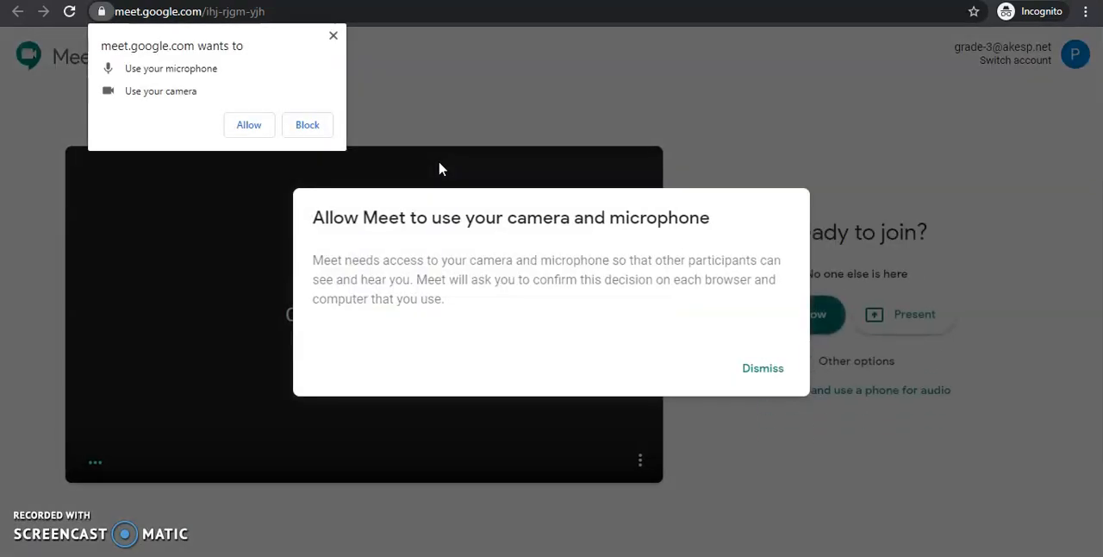
Allow Meet camera and microphone access, dismiss the notice, and turn the camera off before joining.
{"action": "left_click", "coordinate": [248, 125]}
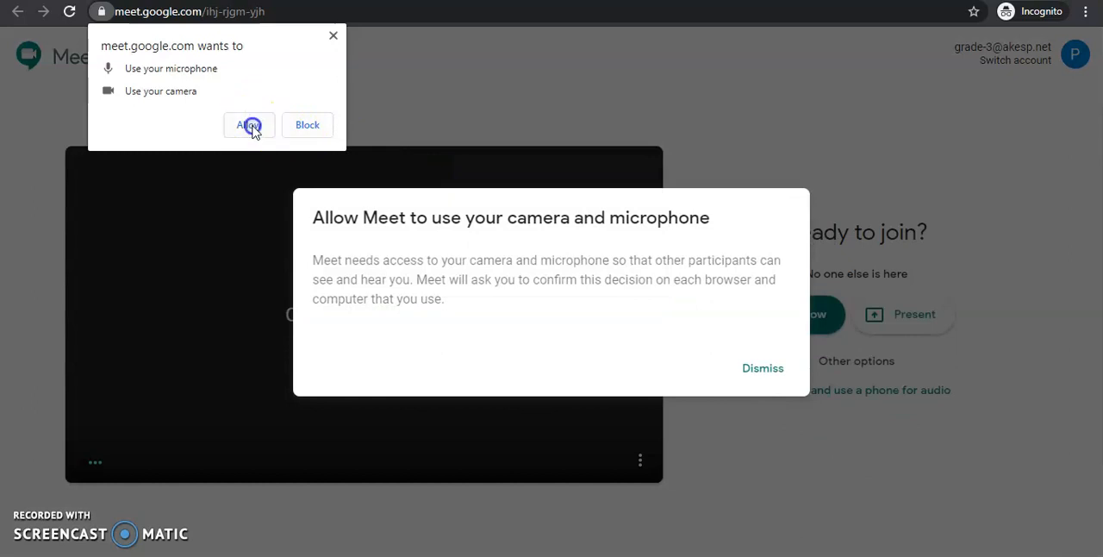
{"action": "left_click", "coordinate": [249, 124]}
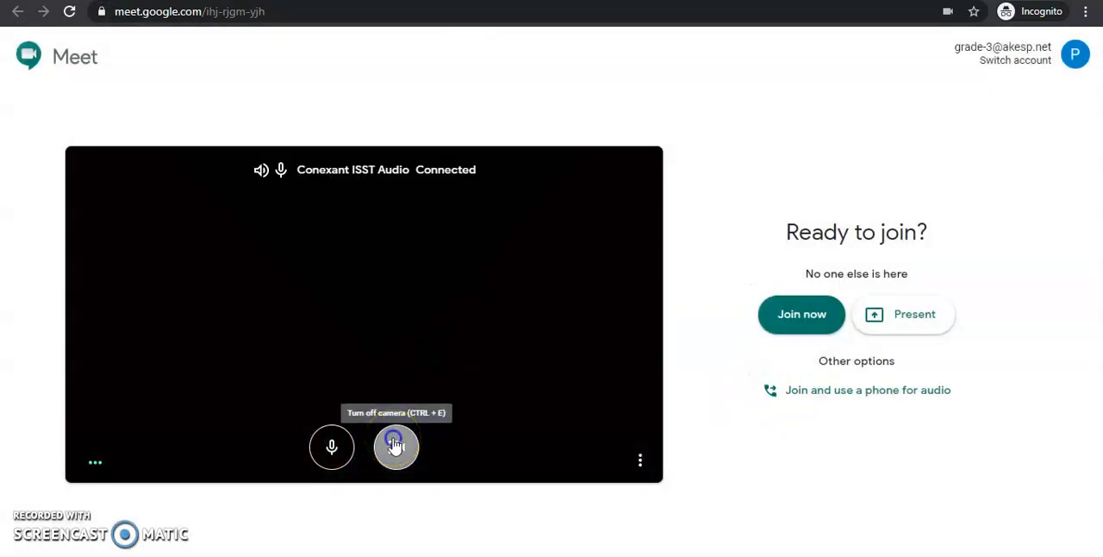
{"action": "left_click", "coordinate": [800, 314]}
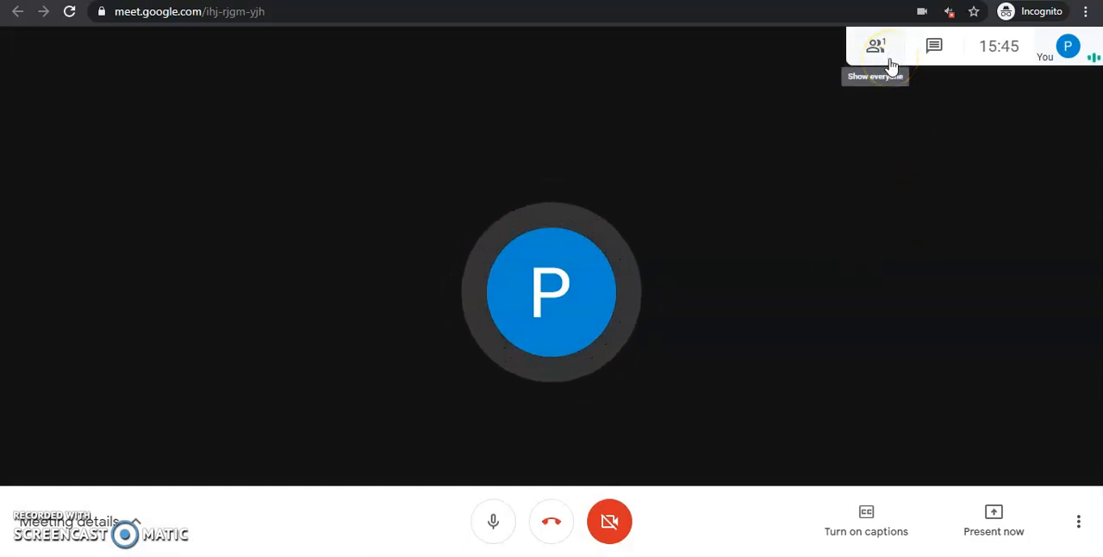
Show the People panel listing 3 Grade Primary in the call.
{"action": "left_click", "coordinate": [876, 47]}
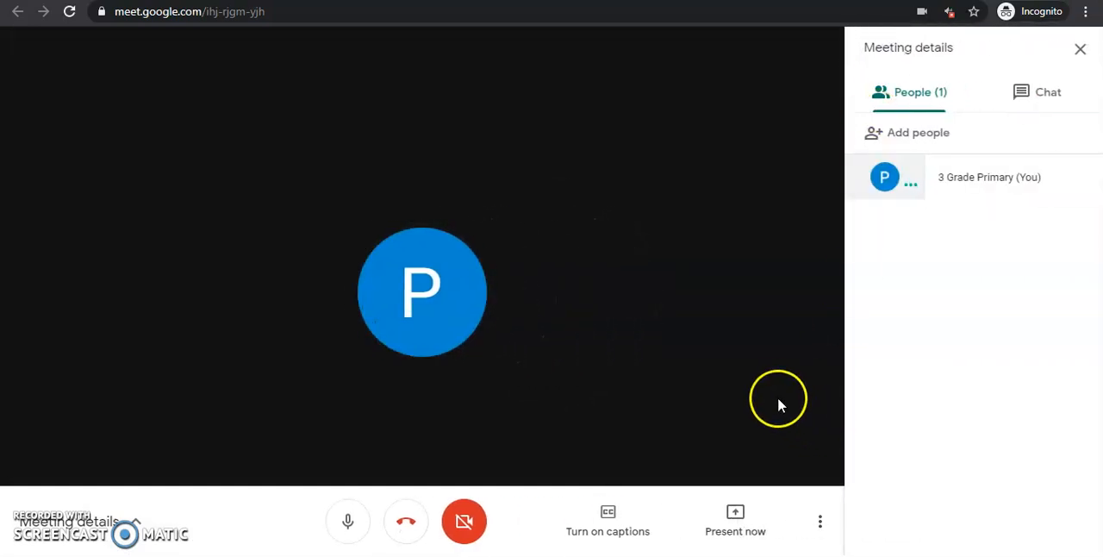
{"action": "mouse_move", "coordinate": [773, 396]}
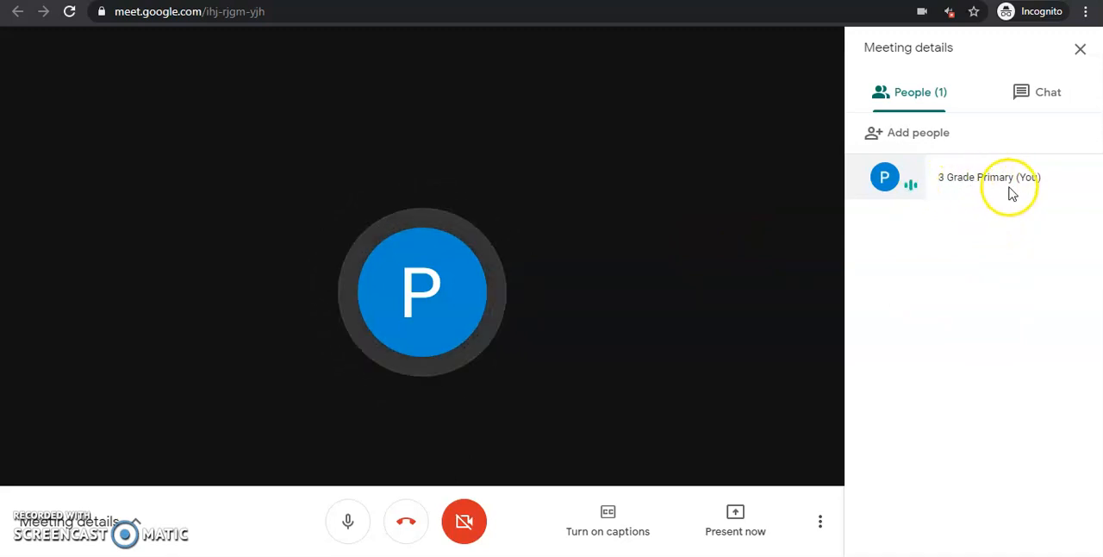
{"action": "mouse_move", "coordinate": [879, 233]}
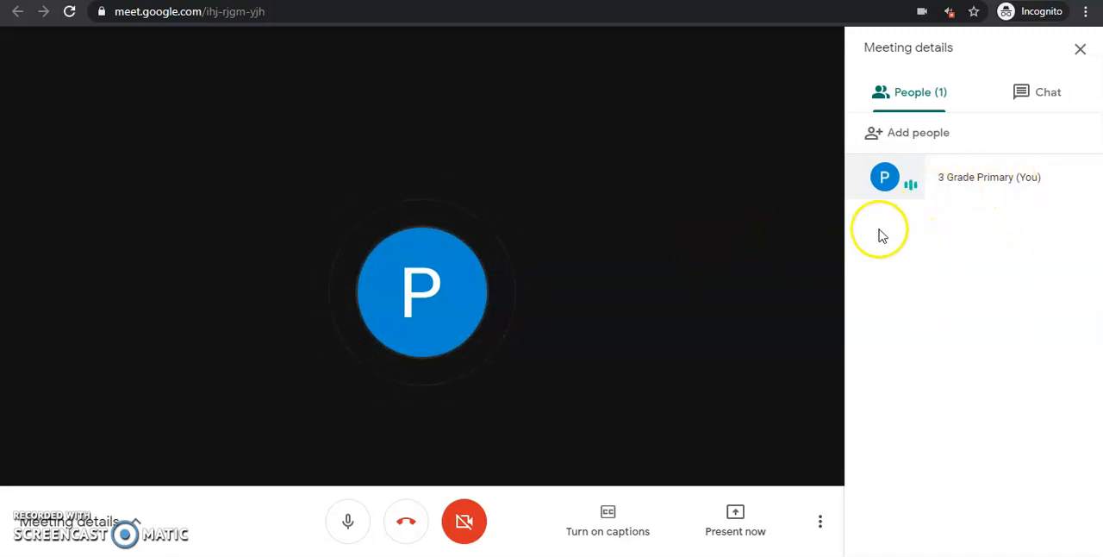
{"action": "mouse_move", "coordinate": [897, 238]}
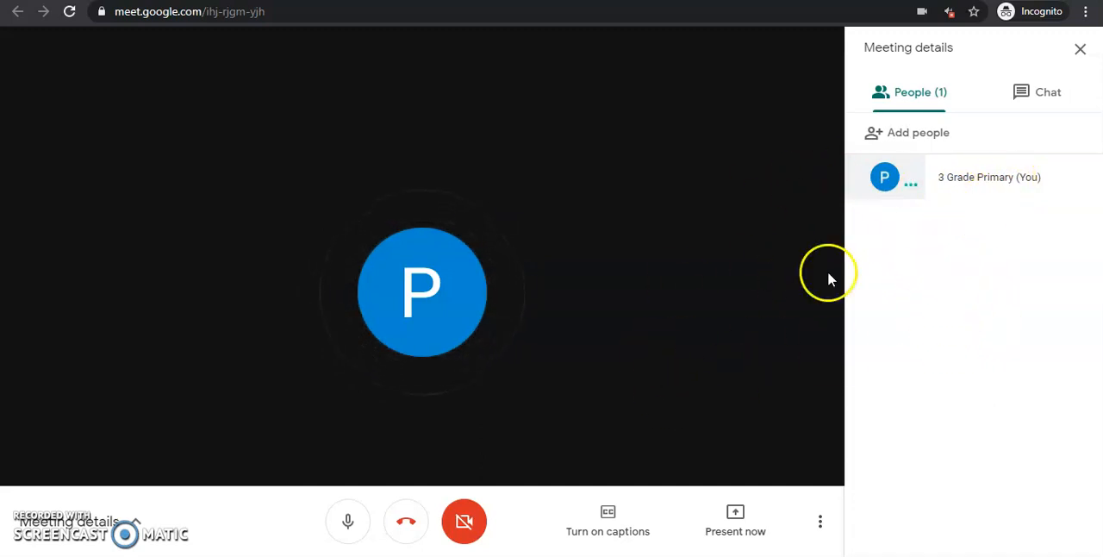
{"action": "mouse_move", "coordinate": [974, 279]}
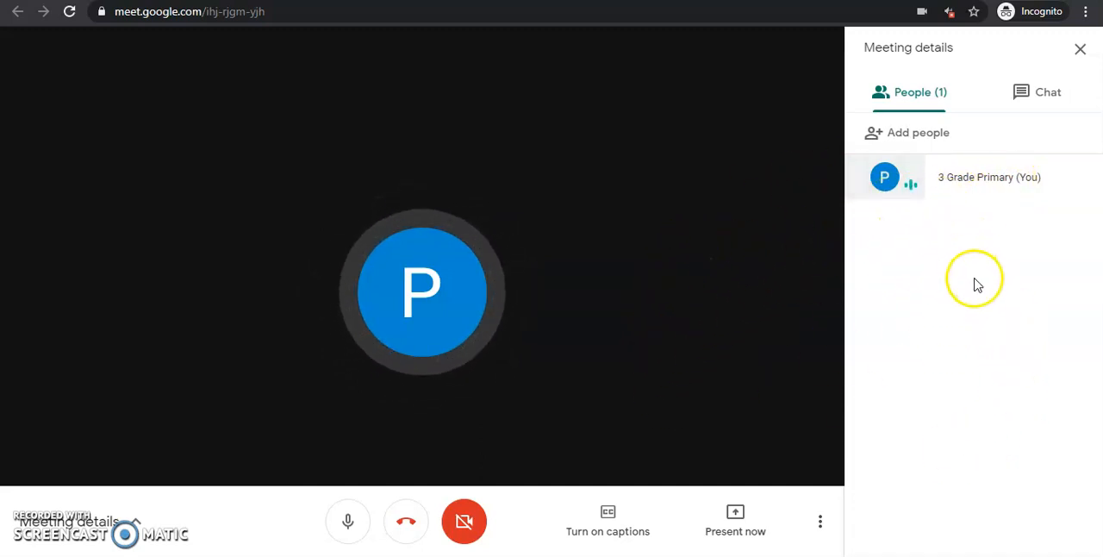
{"action": "mouse_move", "coordinate": [903, 248]}
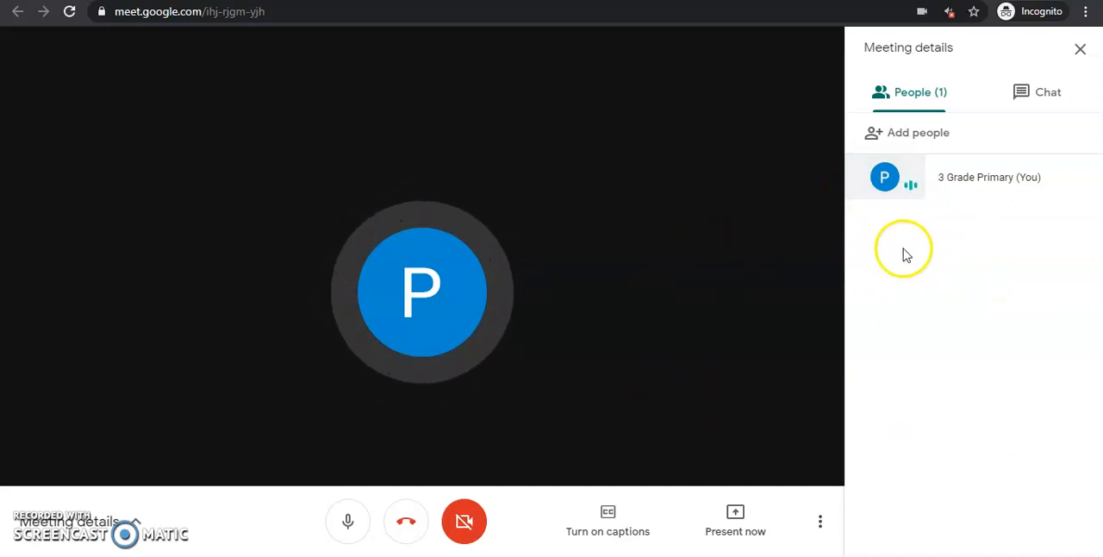
{"action": "mouse_move", "coordinate": [986, 223]}
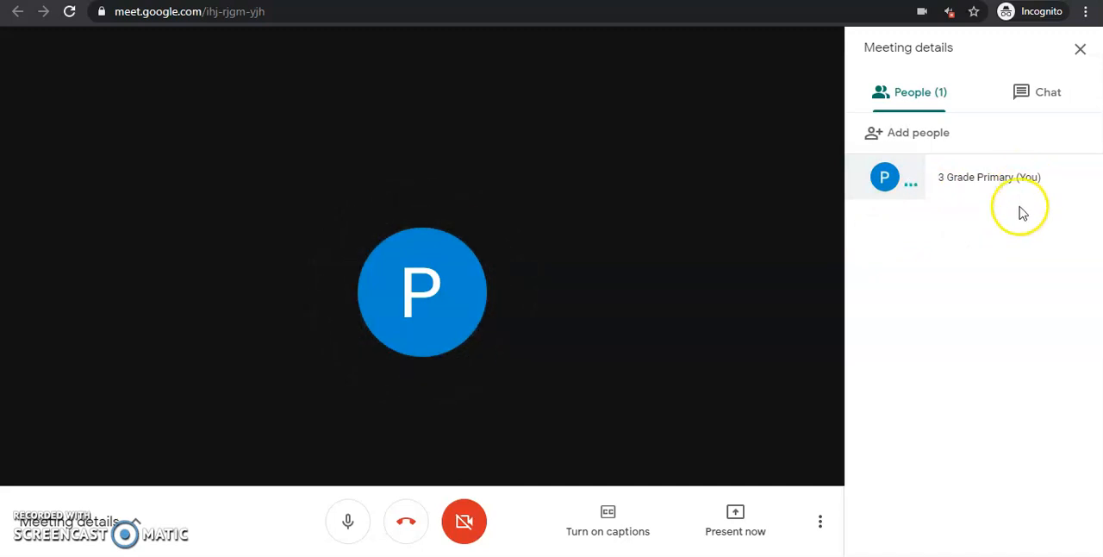
{"action": "mouse_move", "coordinate": [848, 345]}
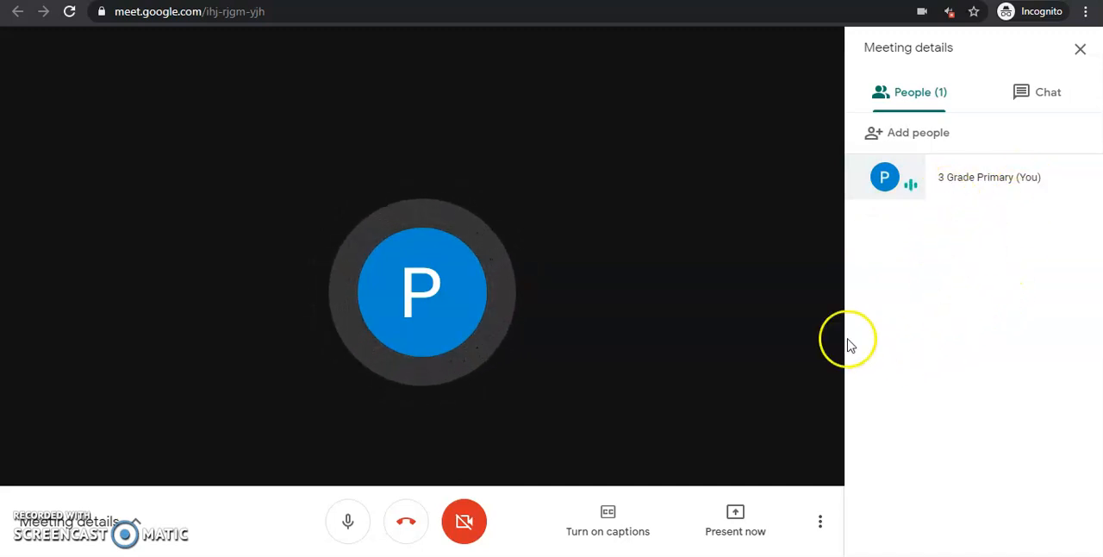
{"action": "mouse_move", "coordinate": [410, 388]}
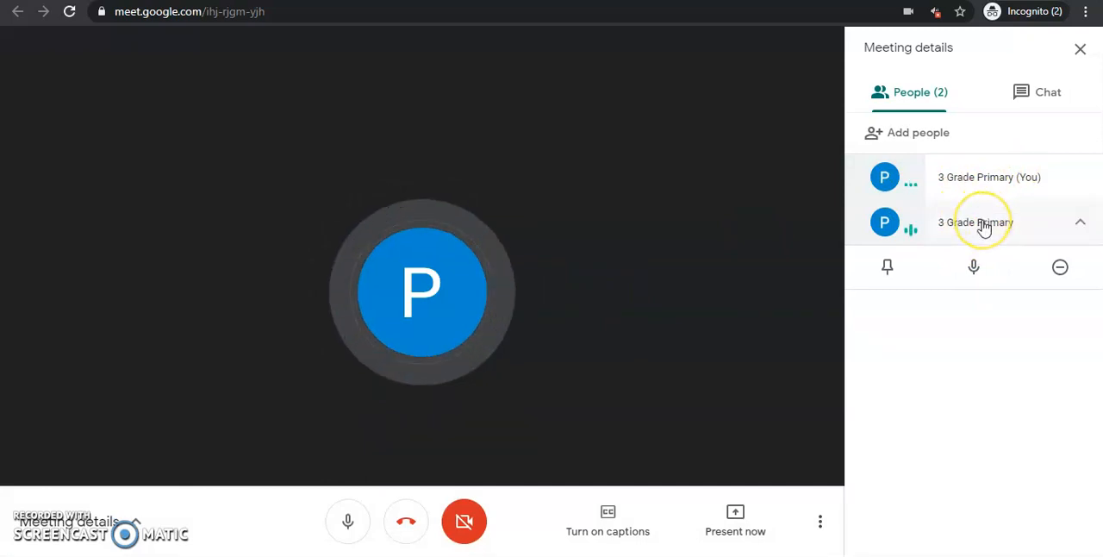
Turn off your own mic and mute the other 3 Grade Primary participant for everyone.
{"action": "left_click", "coordinate": [1079, 222]}
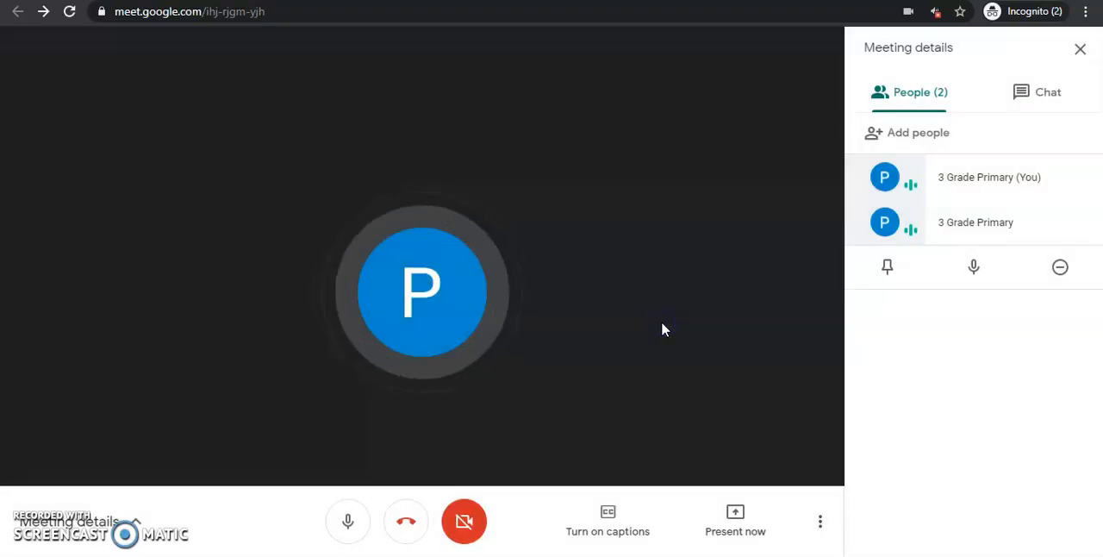
{"action": "left_click", "coordinate": [972, 265]}
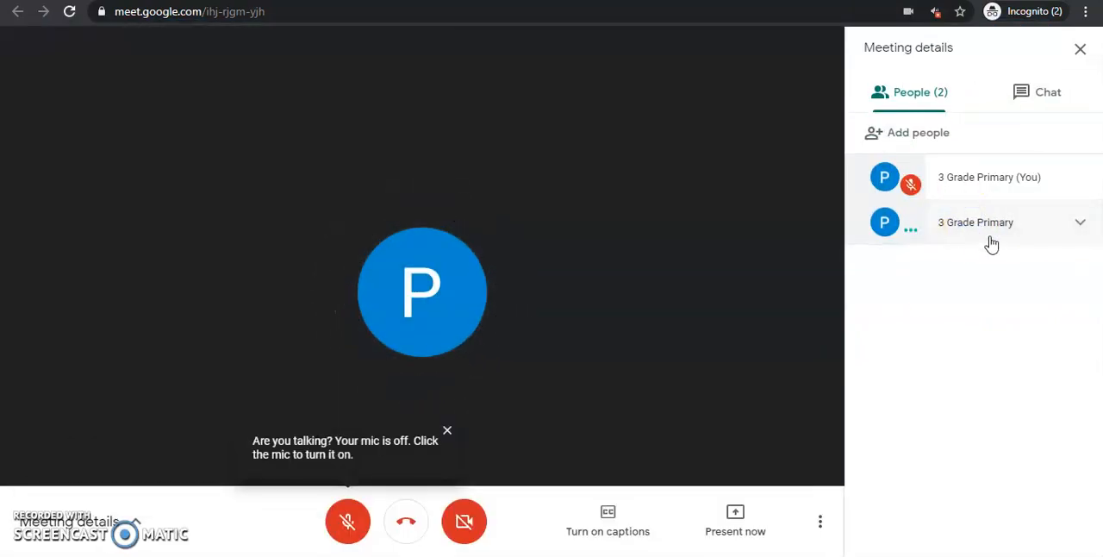
{"action": "left_click", "coordinate": [974, 266]}
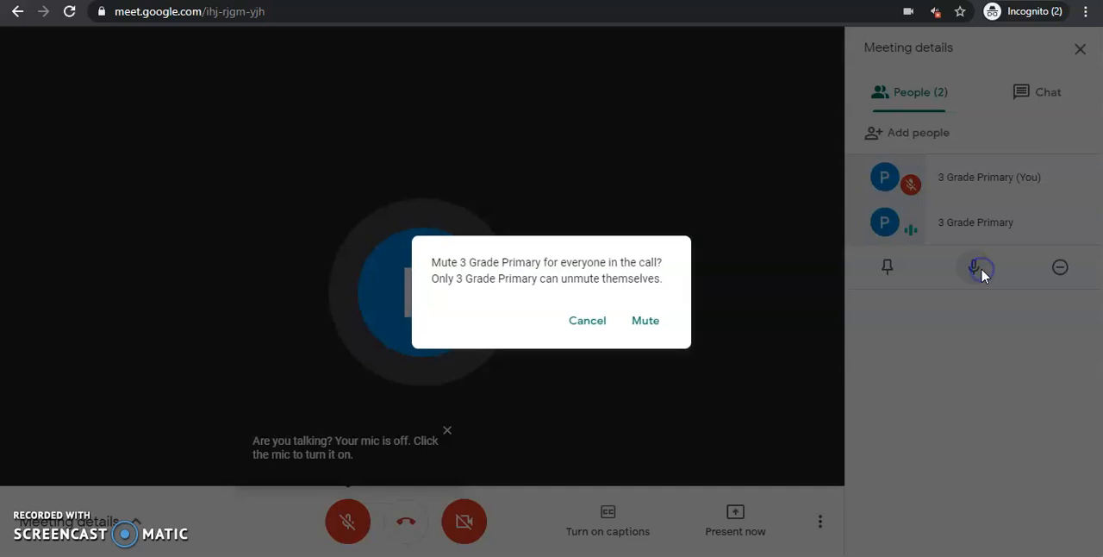
{"action": "left_click", "coordinate": [645, 321]}
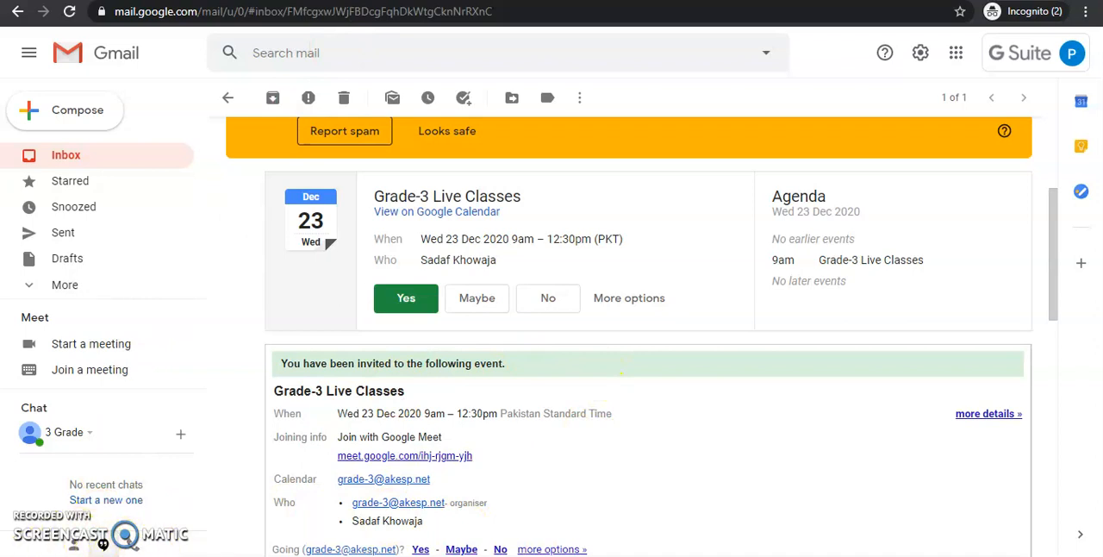
Follow the Join with Google Meet link from the invitation and join the call with camera off.
{"action": "left_click", "coordinate": [405, 455]}
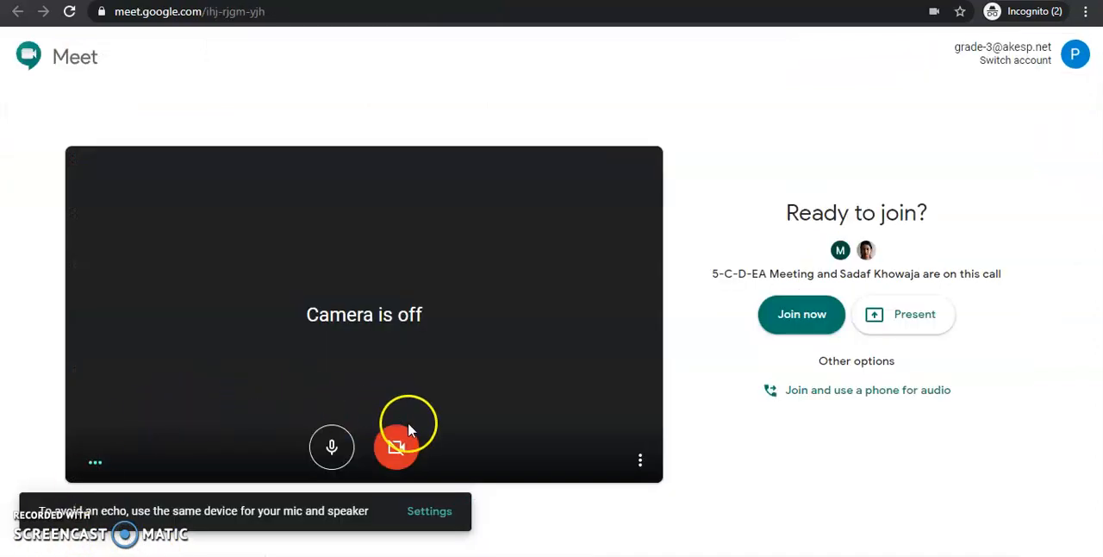
{"action": "left_click", "coordinate": [396, 447]}
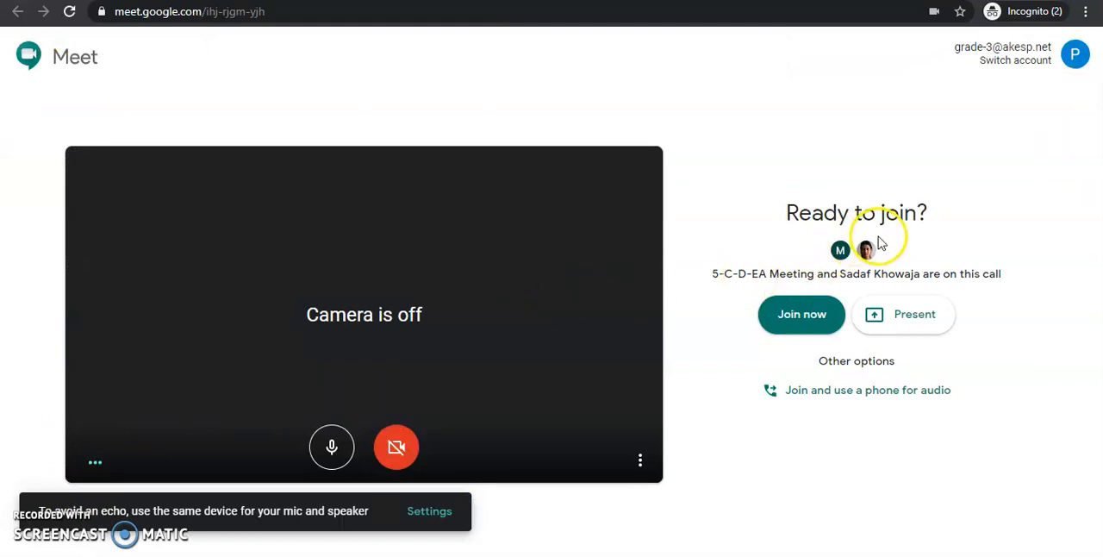
{"action": "mouse_move", "coordinate": [842, 250]}
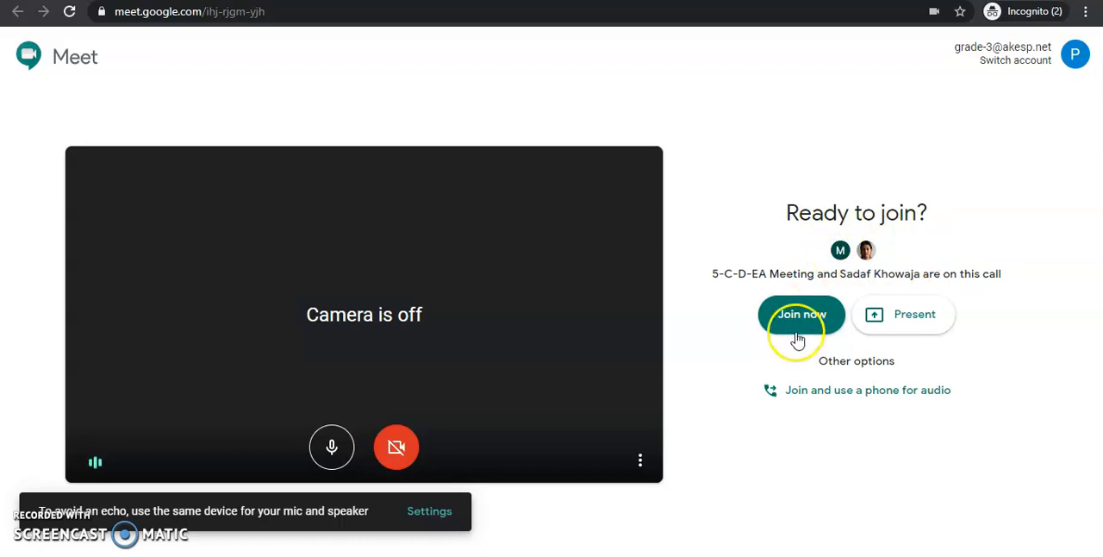
{"action": "left_click", "coordinate": [800, 314]}
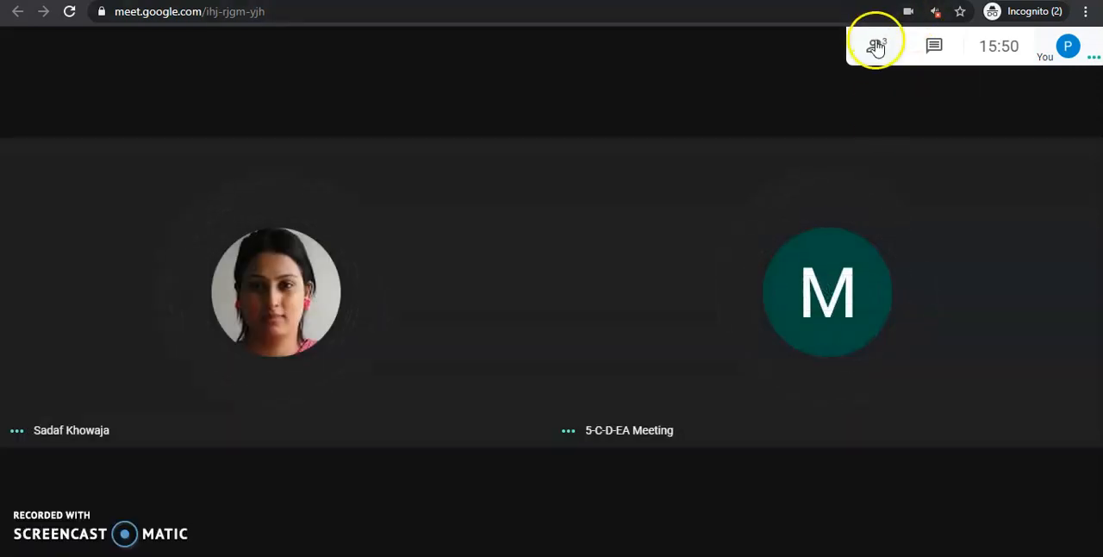
{"action": "left_click", "coordinate": [876, 45]}
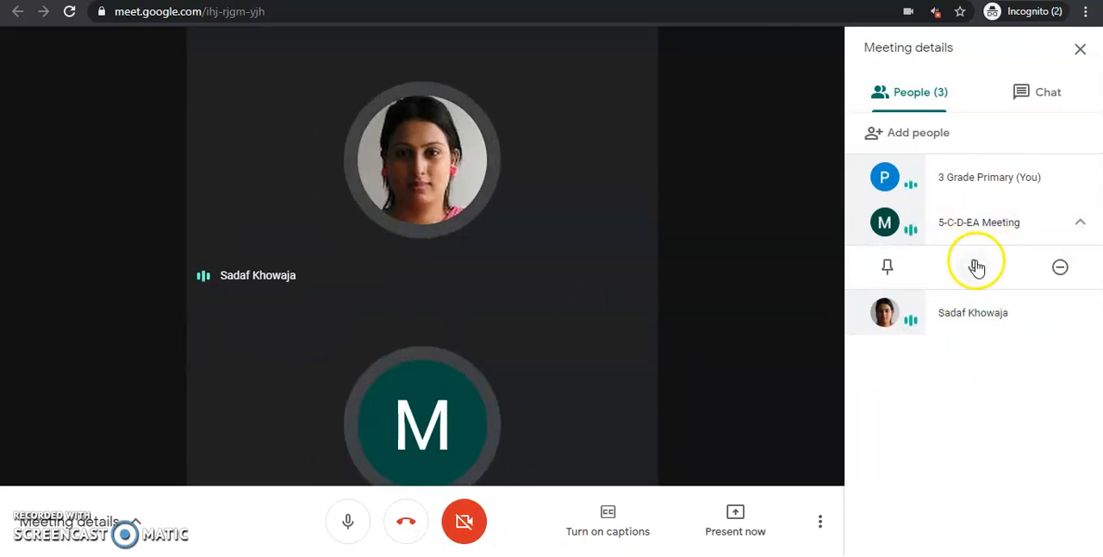
{"action": "left_click", "coordinate": [973, 266]}
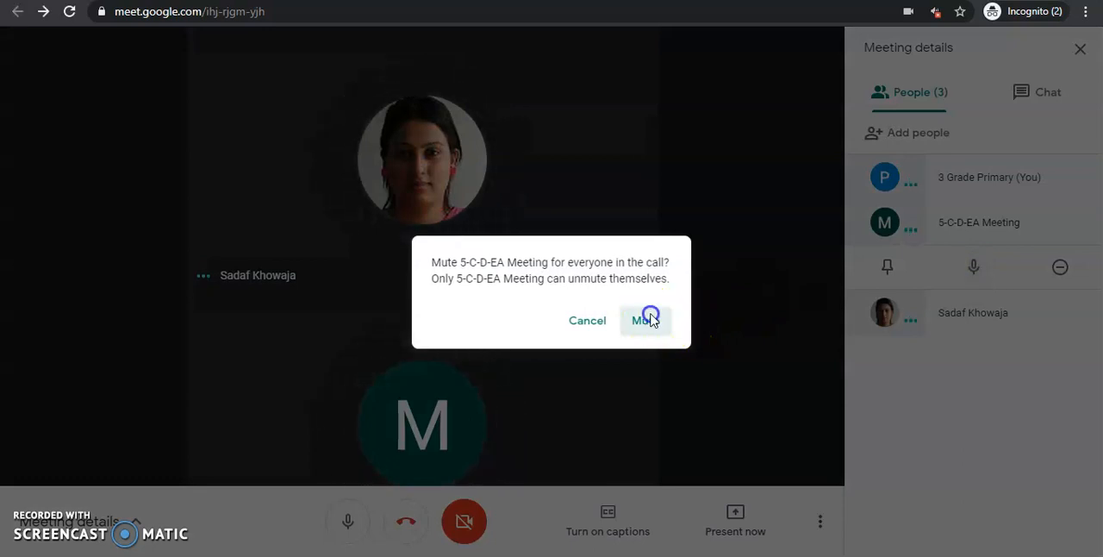
{"action": "left_click", "coordinate": [645, 321]}
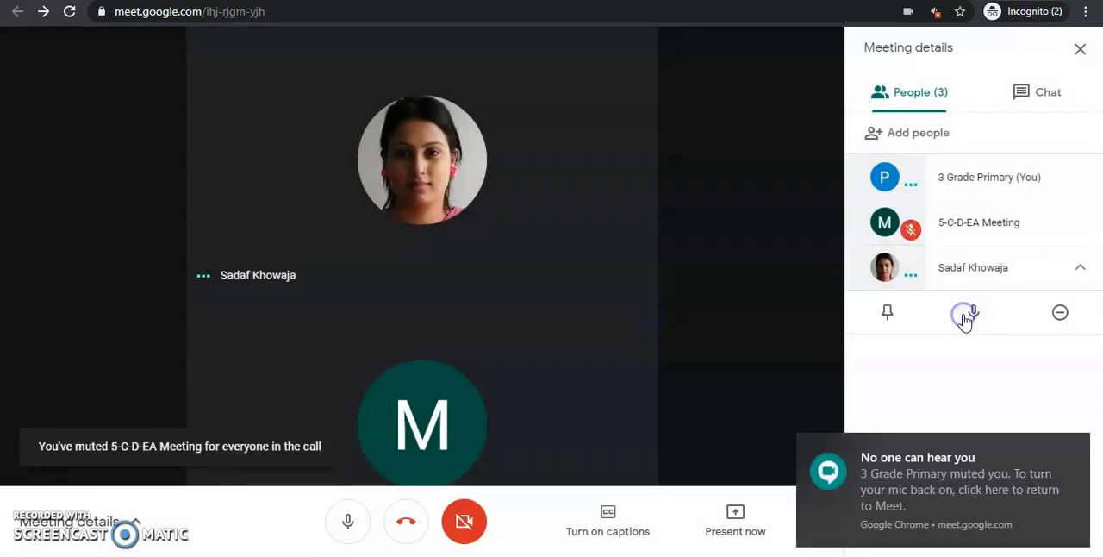
{"action": "left_click", "coordinate": [973, 312]}
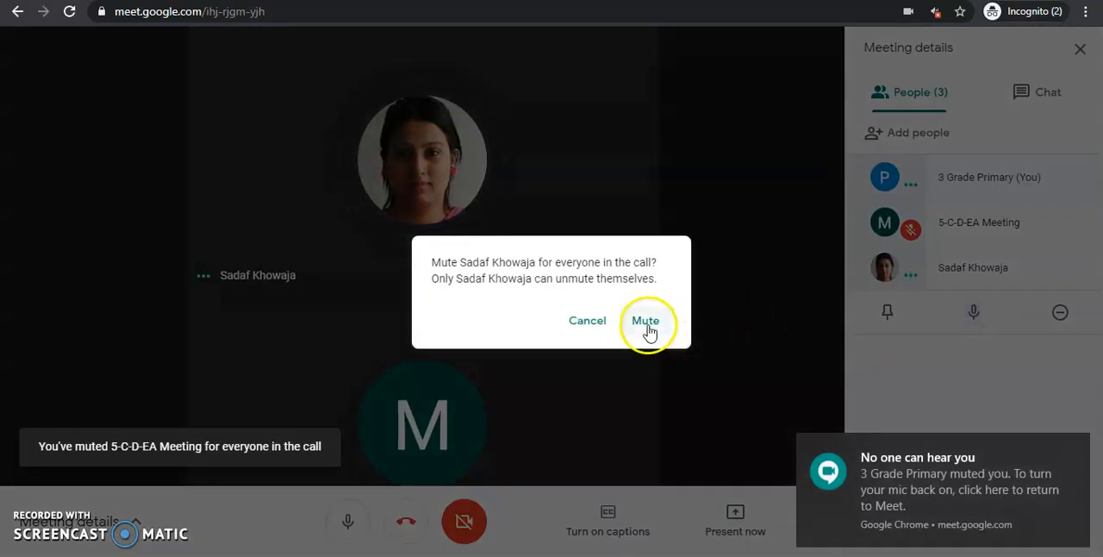
{"action": "left_click", "coordinate": [644, 321]}
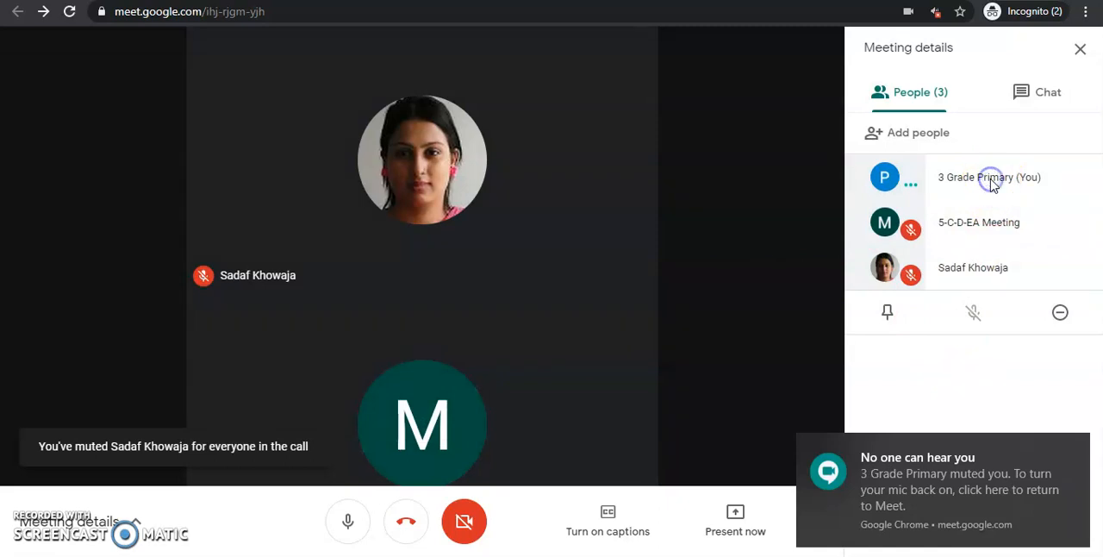
{"action": "left_click", "coordinate": [348, 520]}
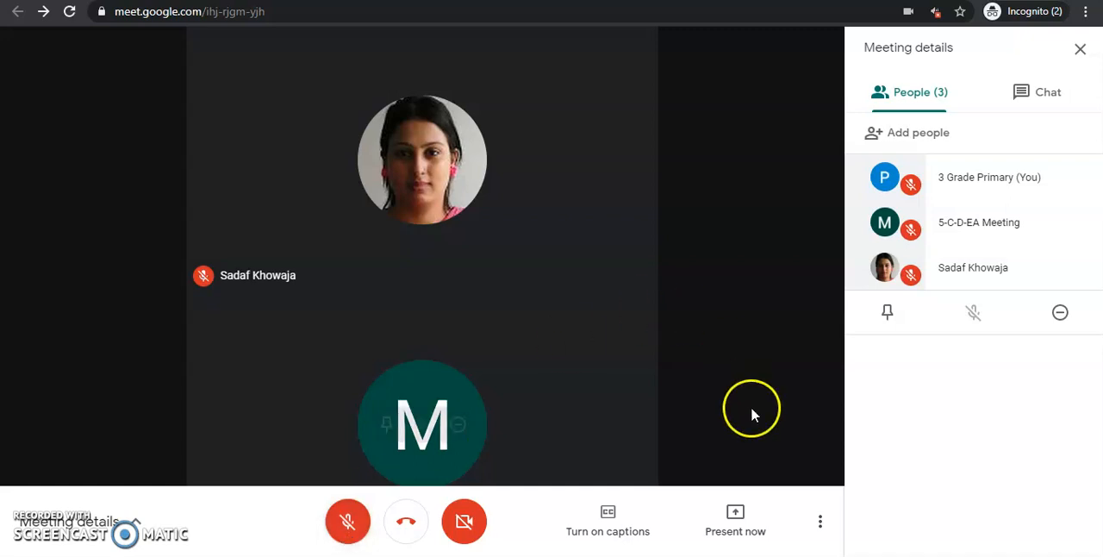
{"action": "mouse_move", "coordinate": [746, 486]}
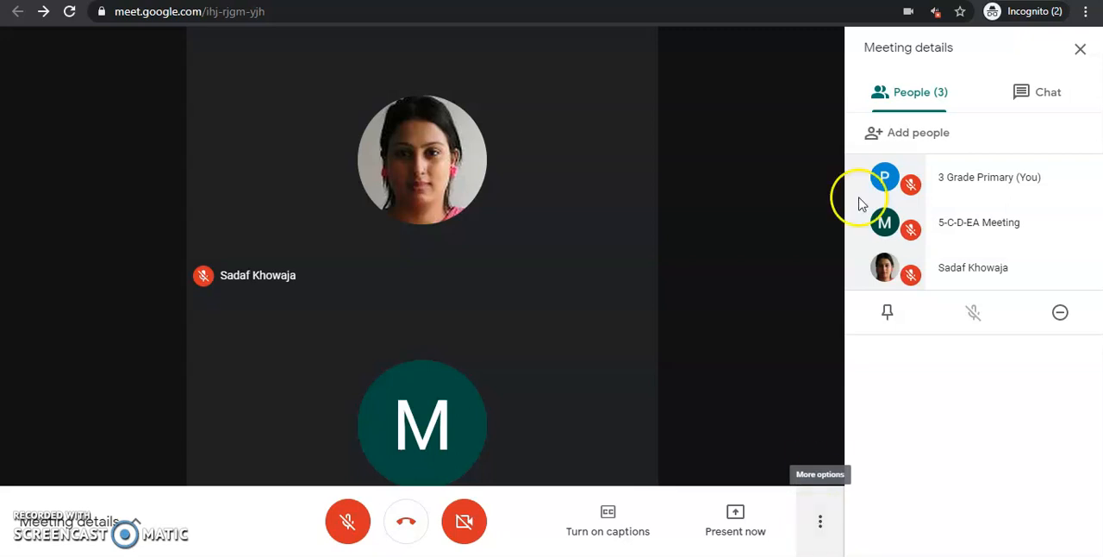
Start recording the meeting via More options and accept the consent notice.
{"action": "left_click", "coordinate": [1079, 50]}
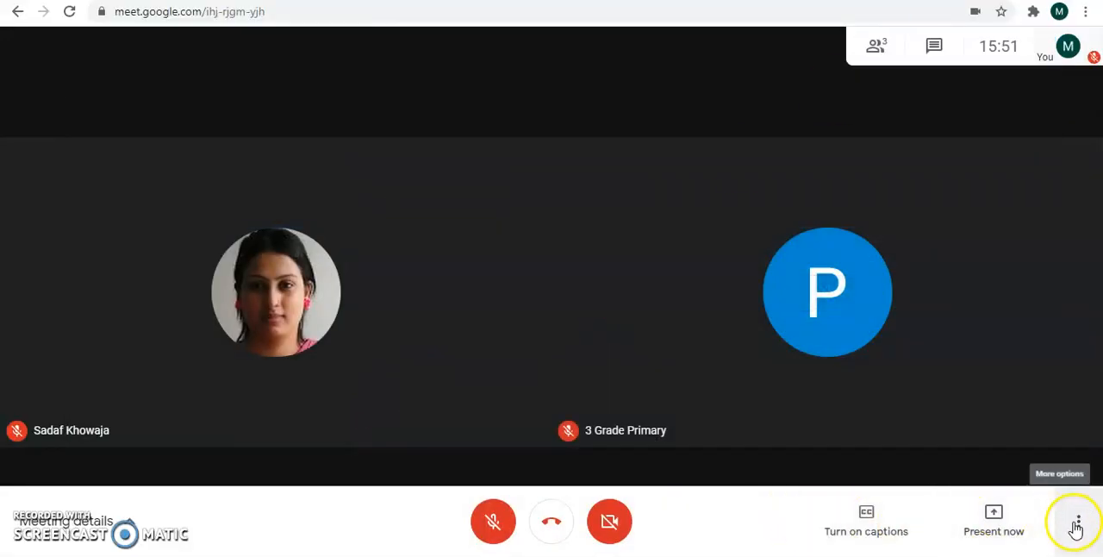
{"action": "left_click", "coordinate": [1076, 521]}
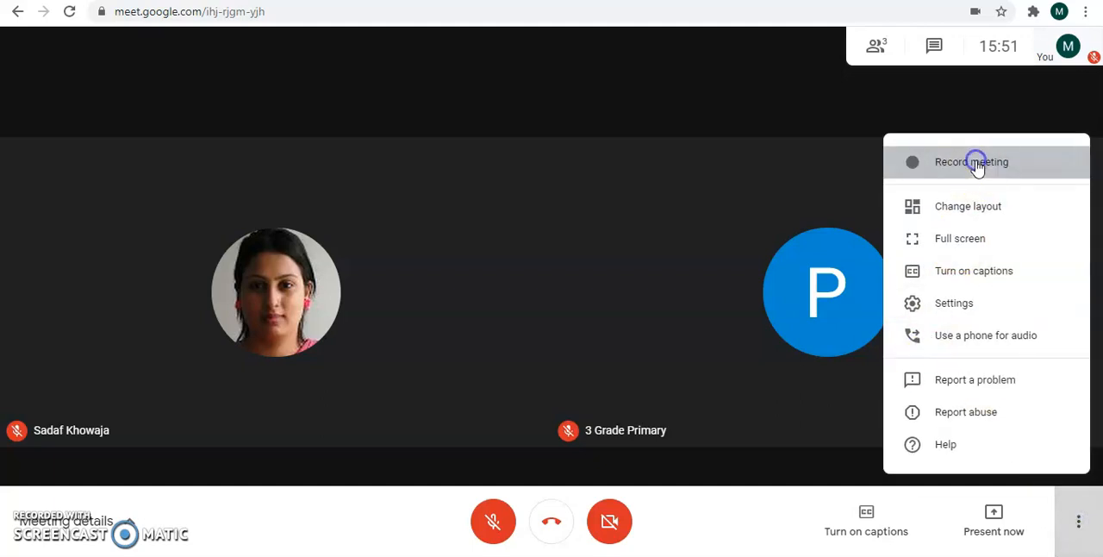
{"action": "left_click", "coordinate": [971, 162]}
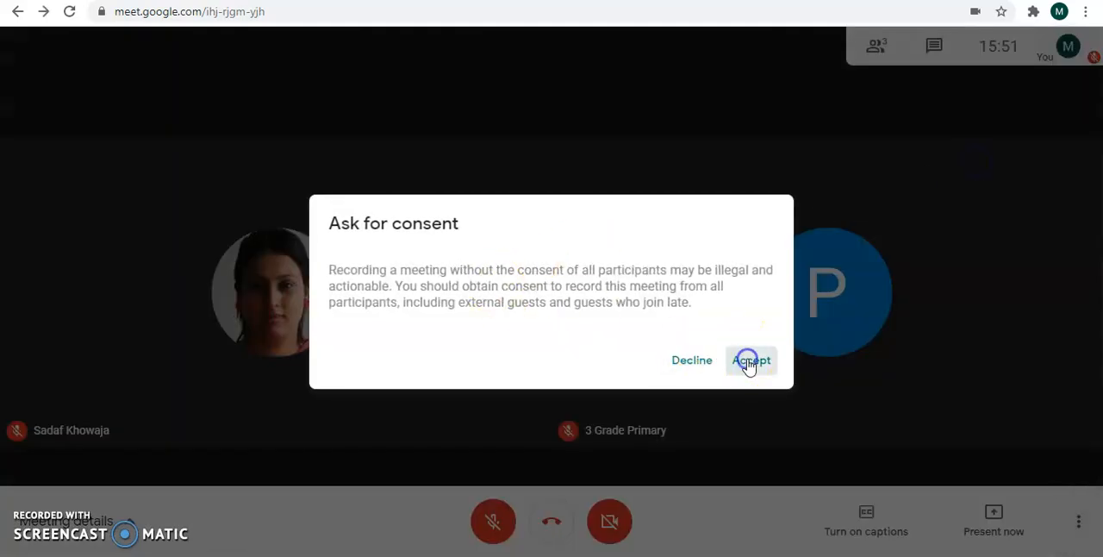
{"action": "left_click", "coordinate": [751, 358]}
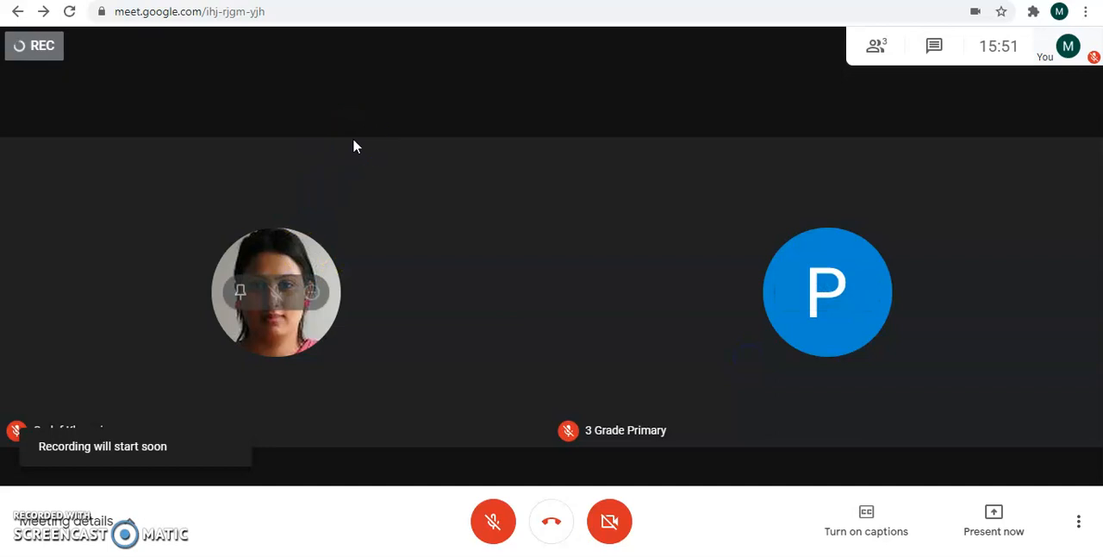
{"action": "mouse_move", "coordinate": [552, 521]}
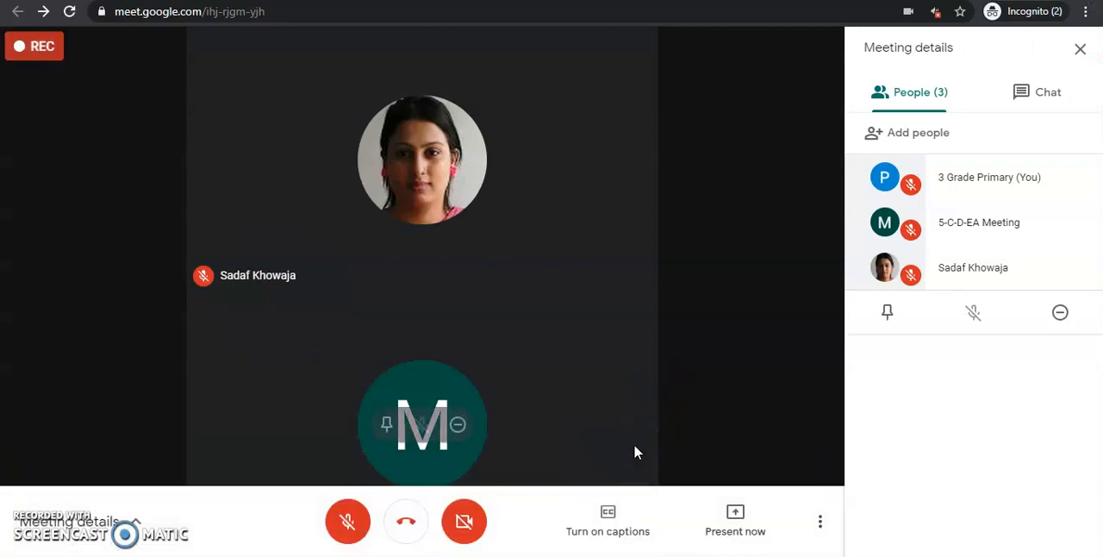
{"action": "mouse_move", "coordinate": [755, 440]}
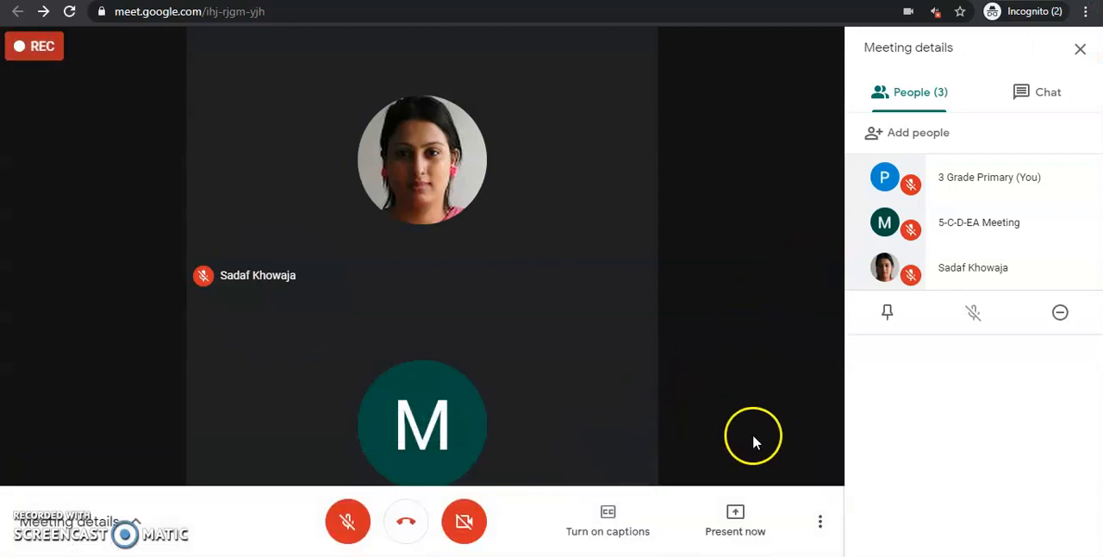
{"action": "mouse_move", "coordinate": [973, 222]}
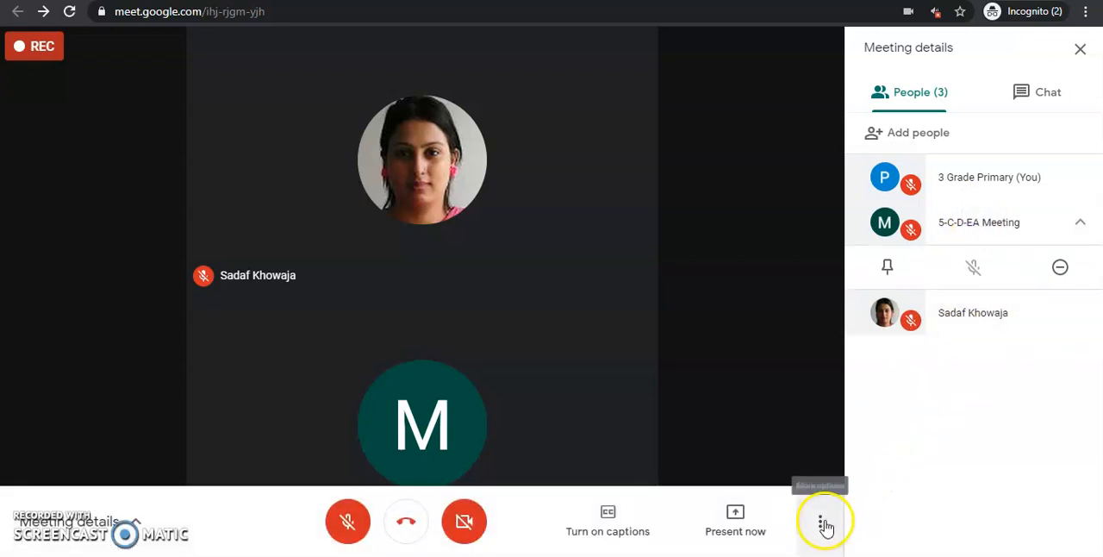
Stop the recording via More options and confirm so it saves to Google Drive.
{"action": "left_click", "coordinate": [820, 521]}
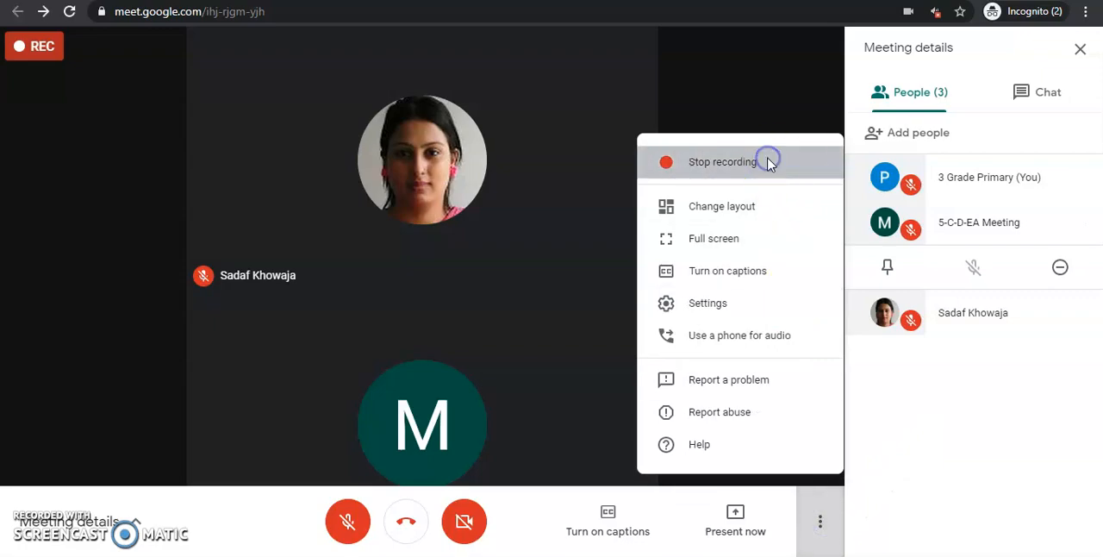
{"action": "left_click", "coordinate": [723, 162]}
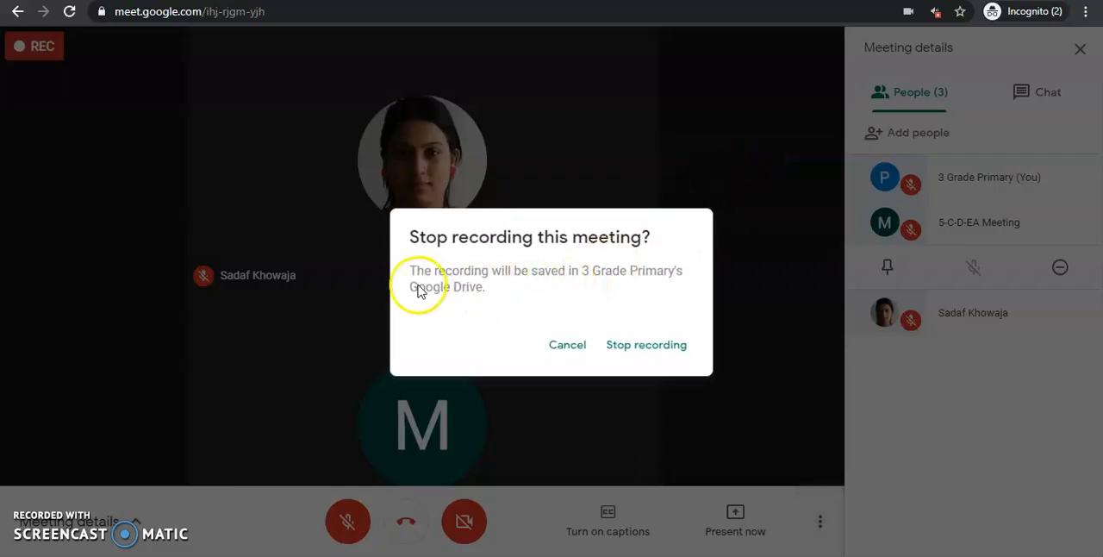
{"action": "mouse_move", "coordinate": [652, 280]}
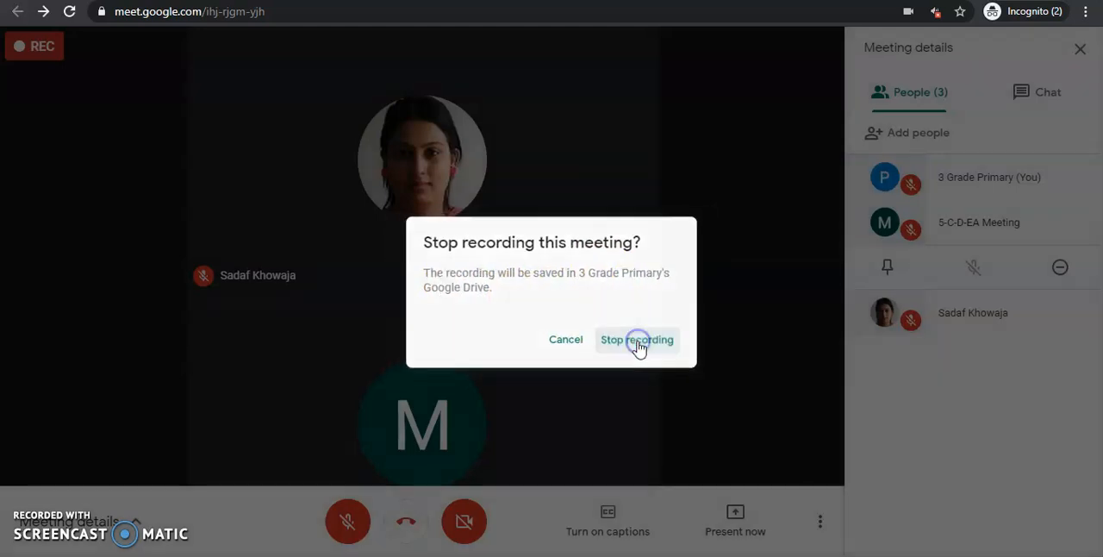
{"action": "left_click", "coordinate": [637, 338]}
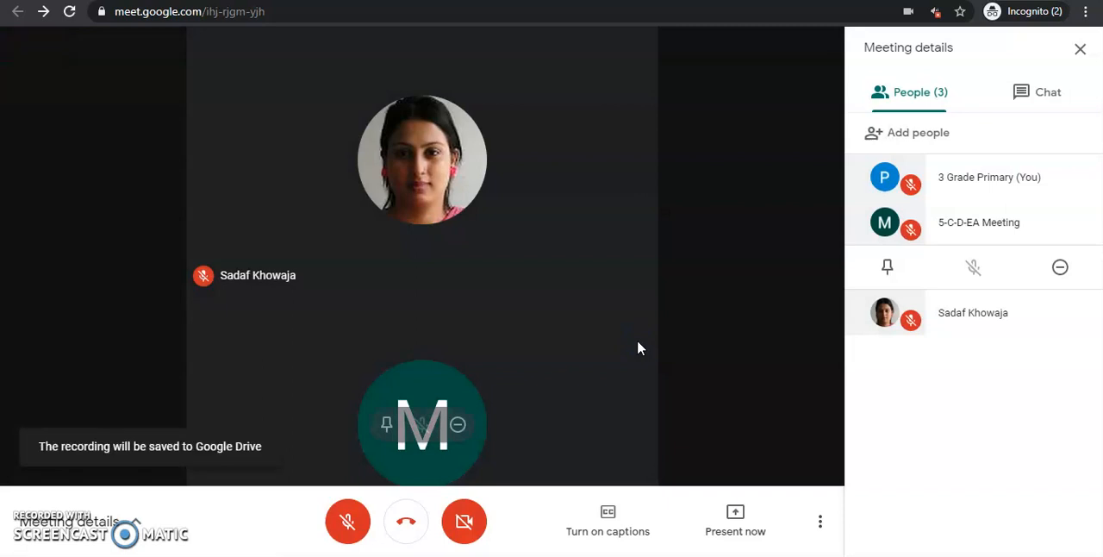